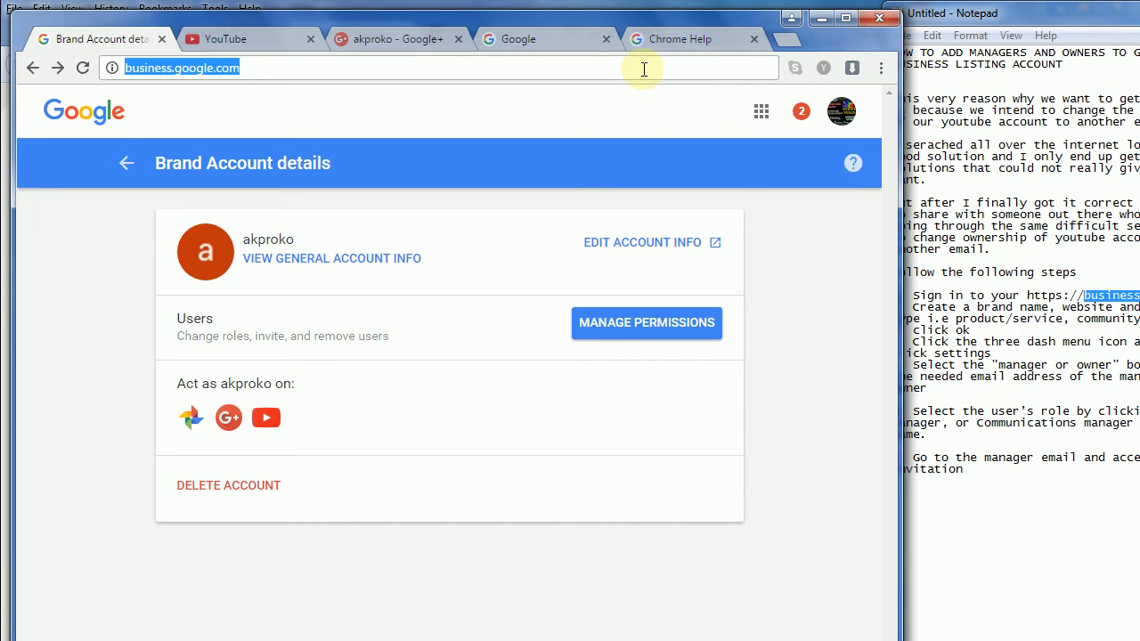
# Load business.google.com in the browser
pyautogui.press('Return')
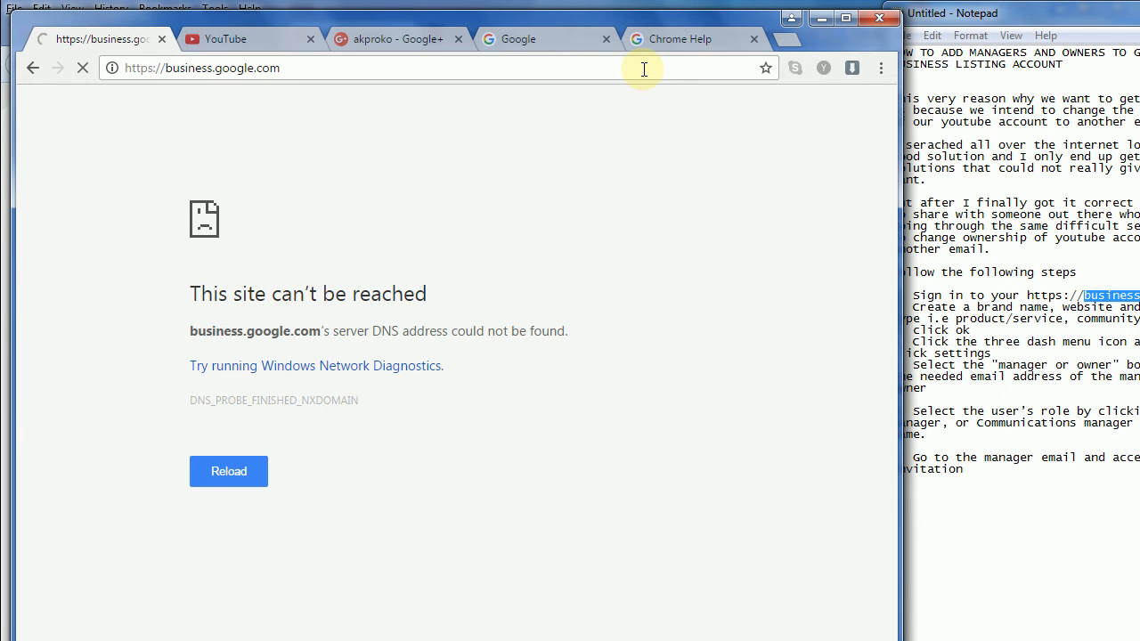
pyautogui.moveTo(619, 109)
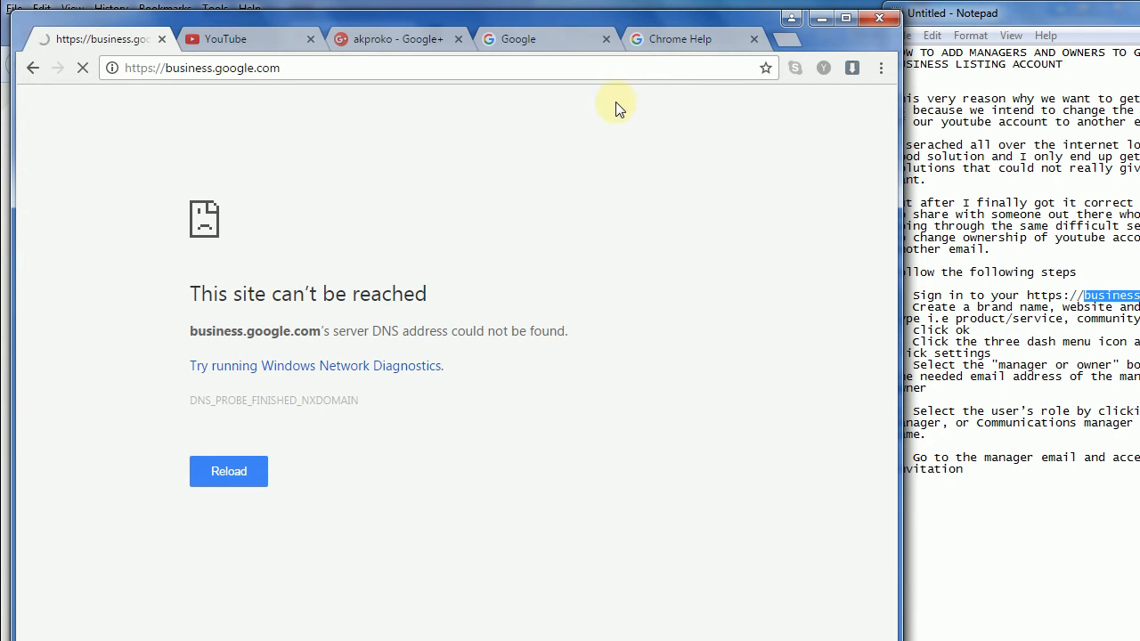
pyautogui.moveTo(512, 116)
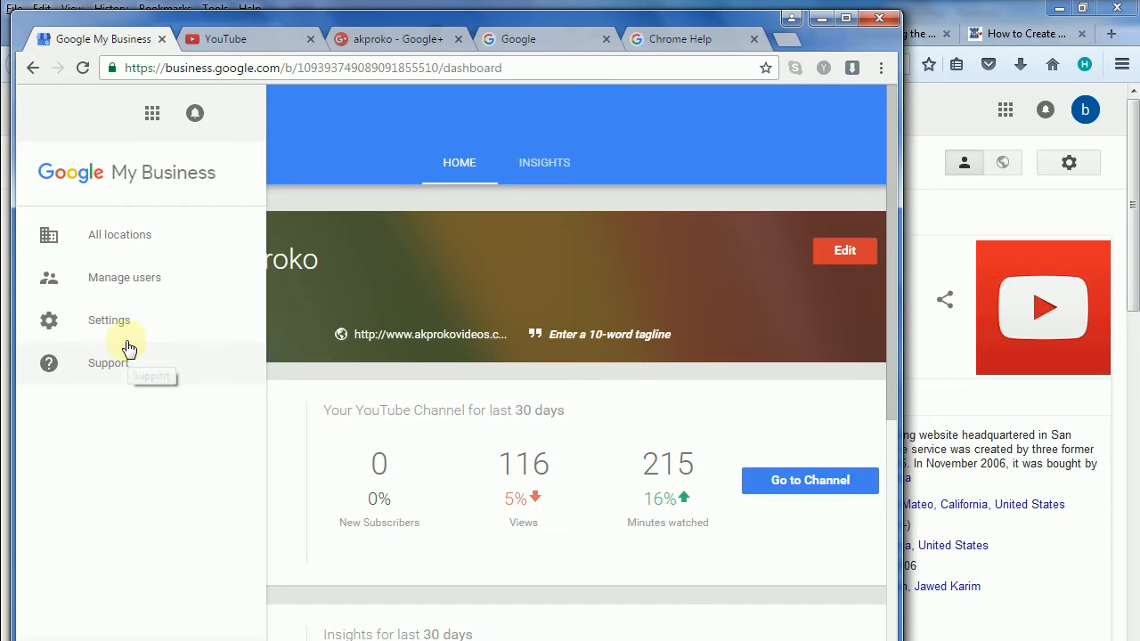
pyautogui.moveTo(119, 328)
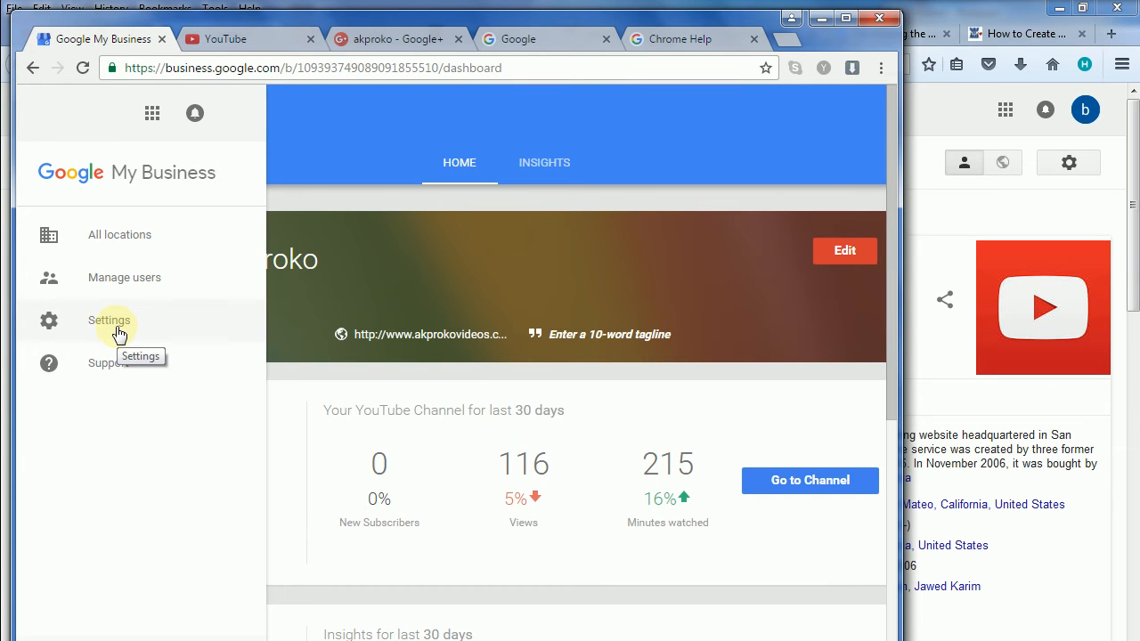
pyautogui.moveTo(114, 144)
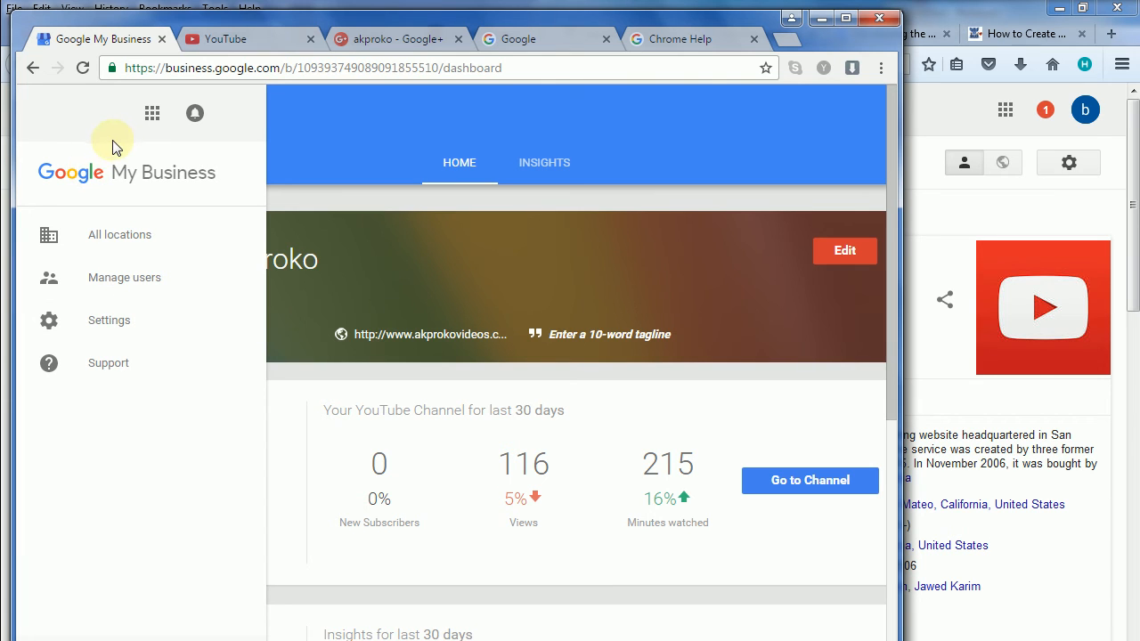
pyautogui.moveTo(111, 153)
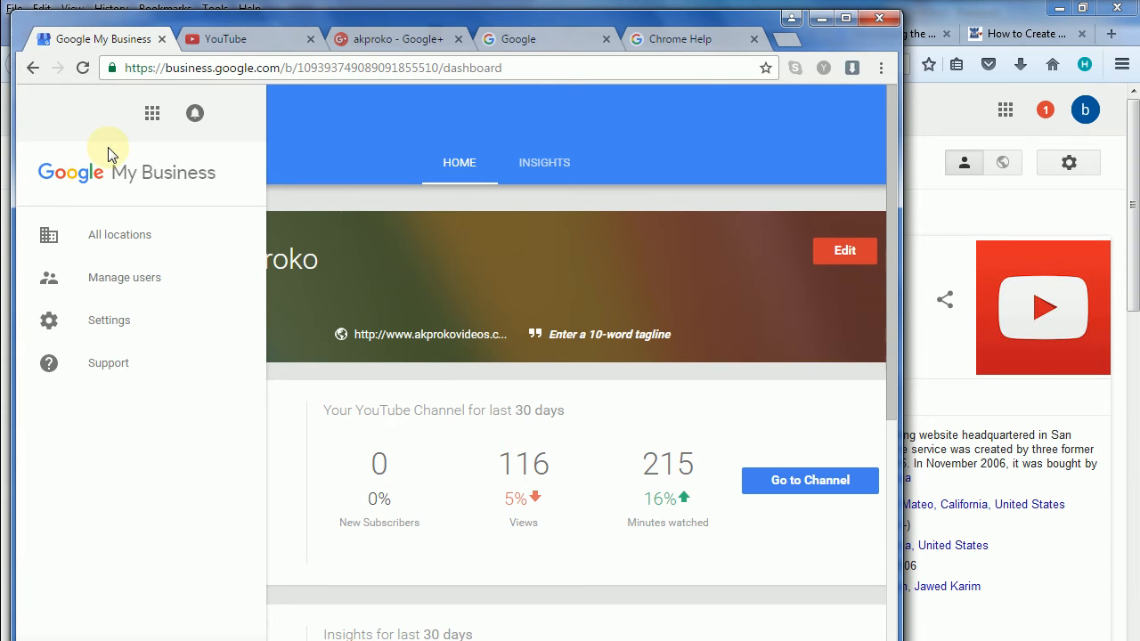
# Go from akproko Settings to the Managers tab's Brand Account details
pyautogui.click(48, 113)
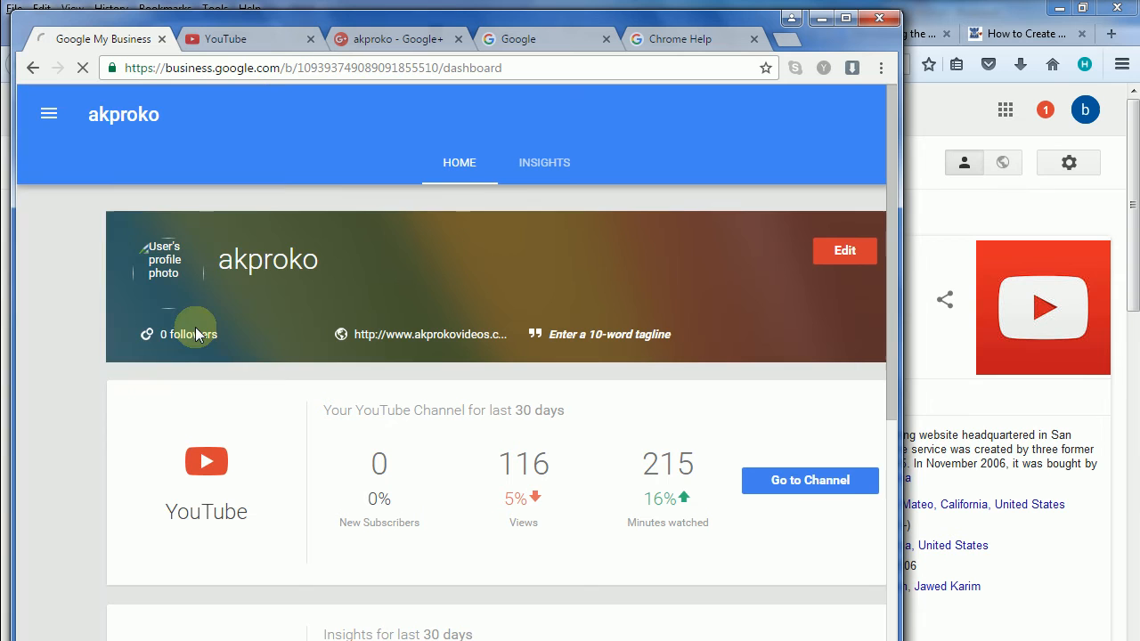
pyautogui.moveTo(315, 326)
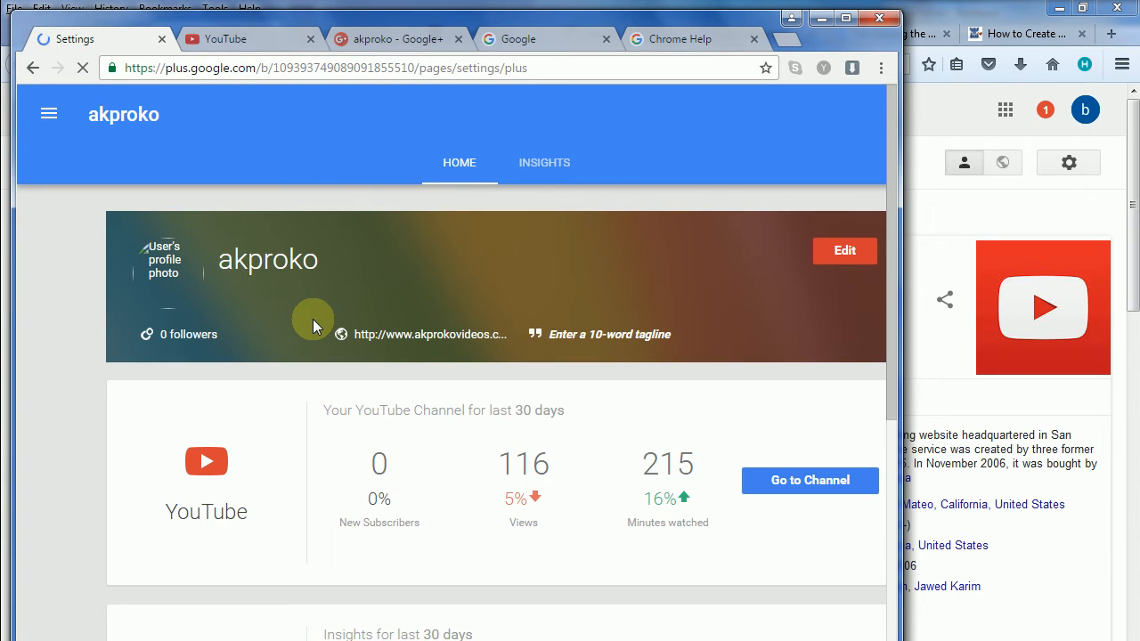
pyautogui.moveTo(370, 321)
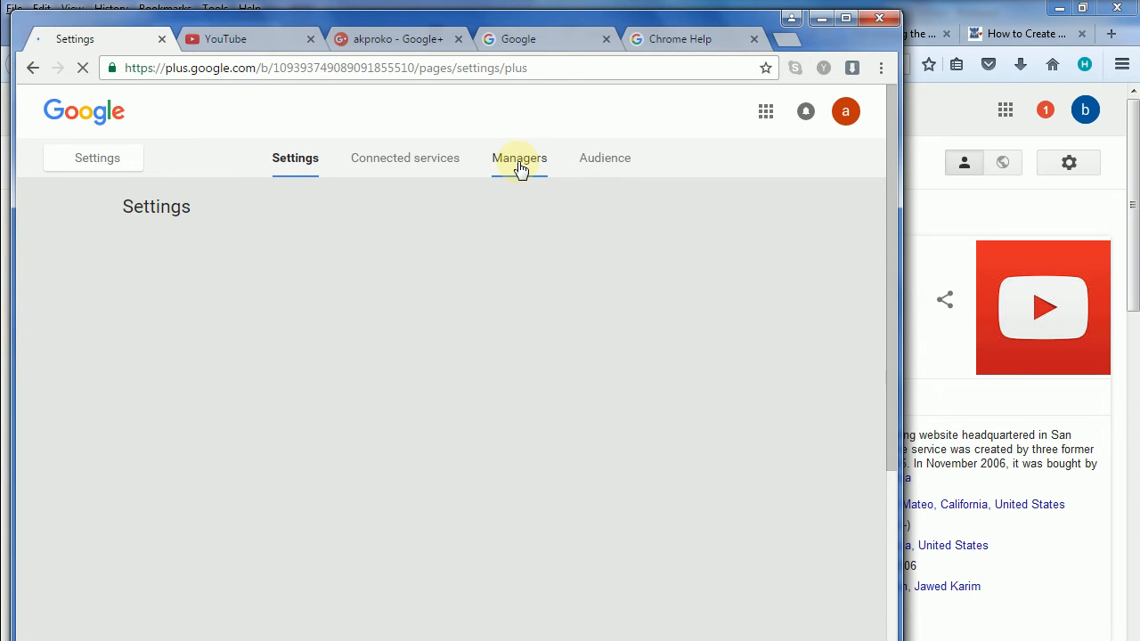
pyautogui.click(520, 158)
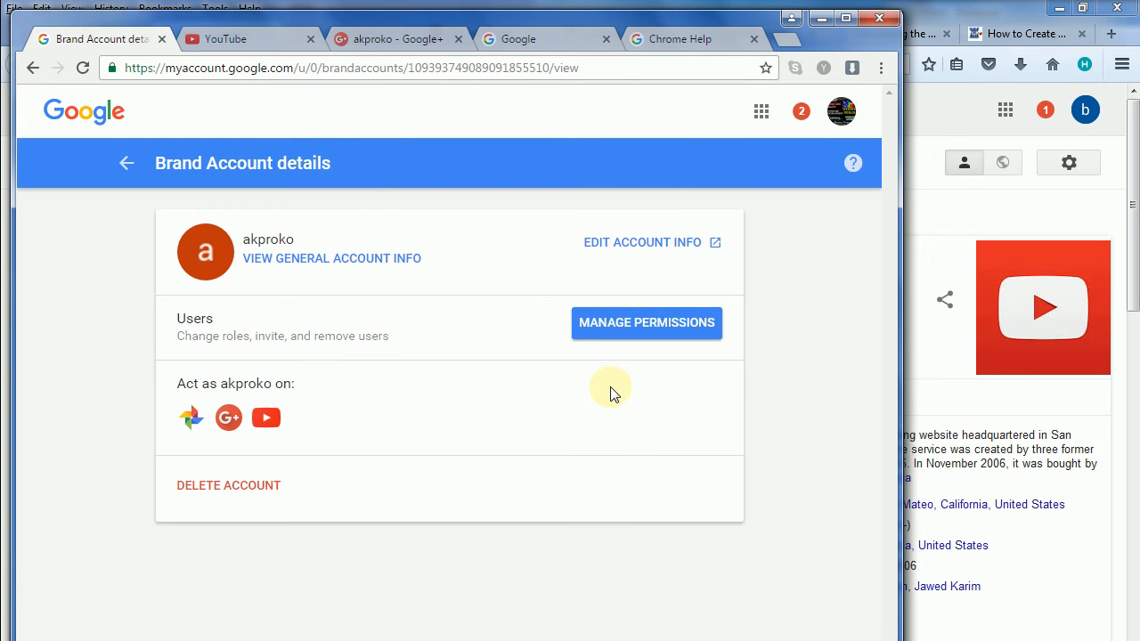
# Open Manage permissions for the akproko Brand Account
pyautogui.click(646, 322)
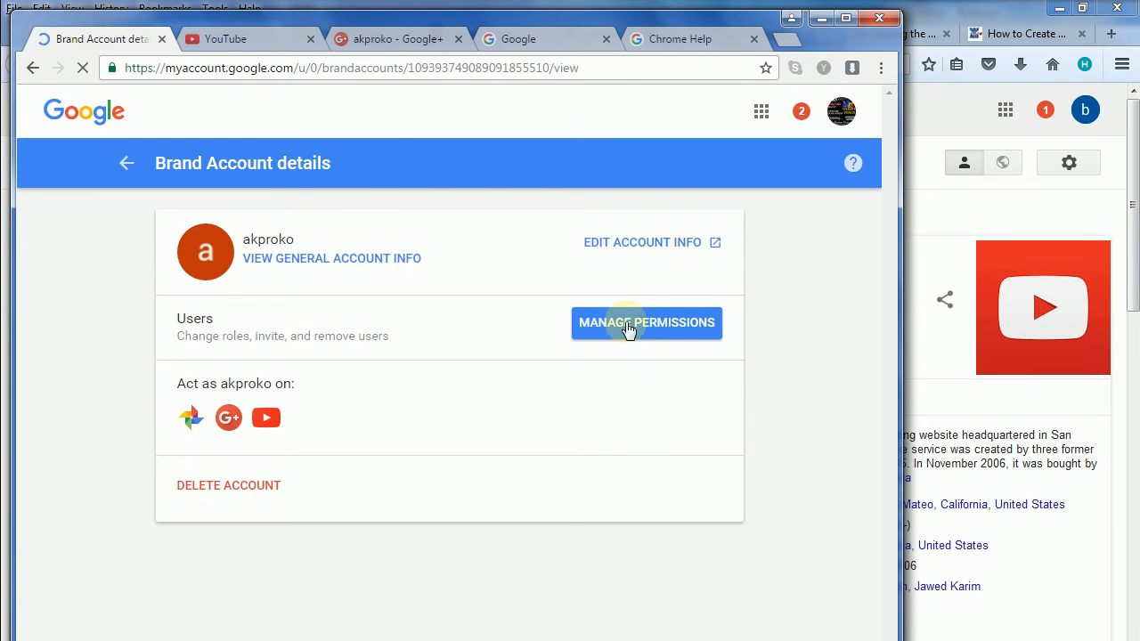
pyautogui.moveTo(677, 379)
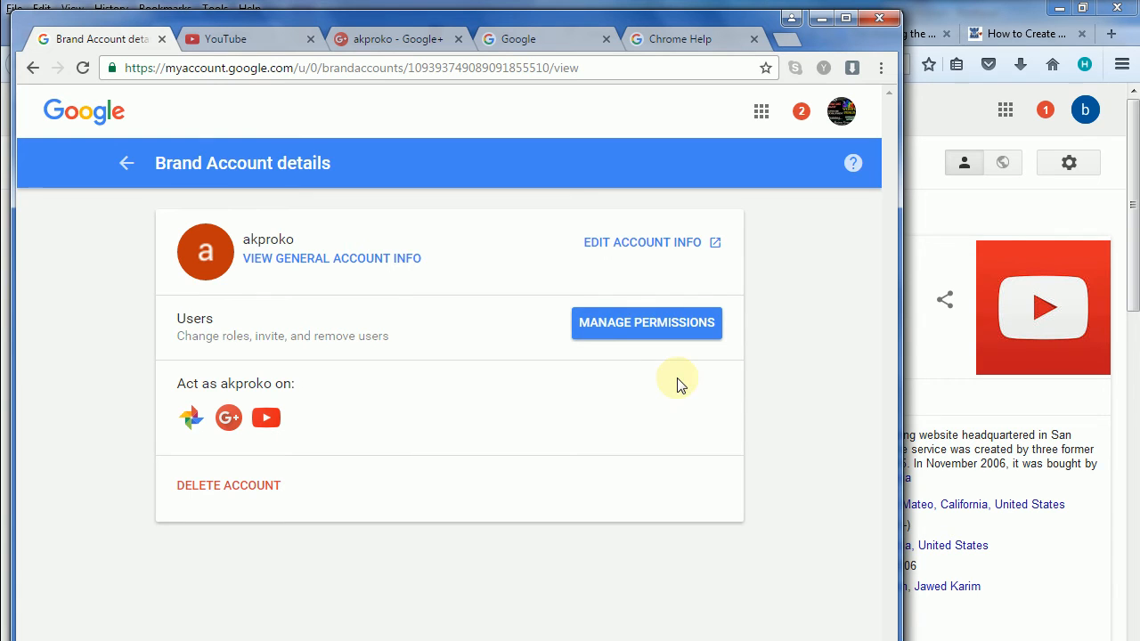
pyautogui.click(646, 322)
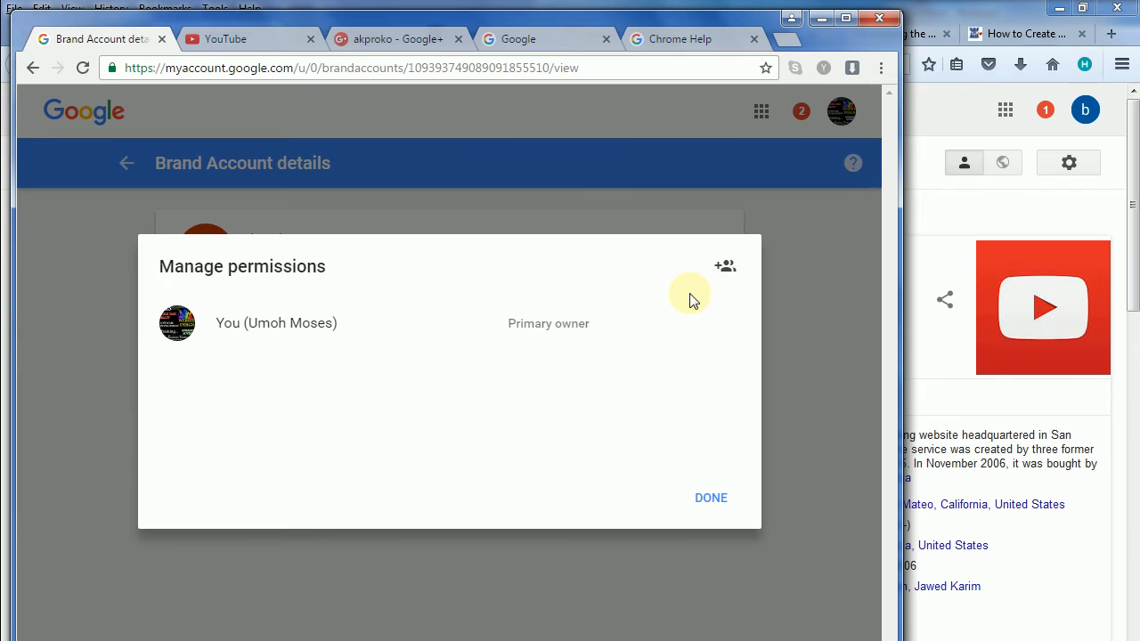
pyautogui.moveTo(717, 272)
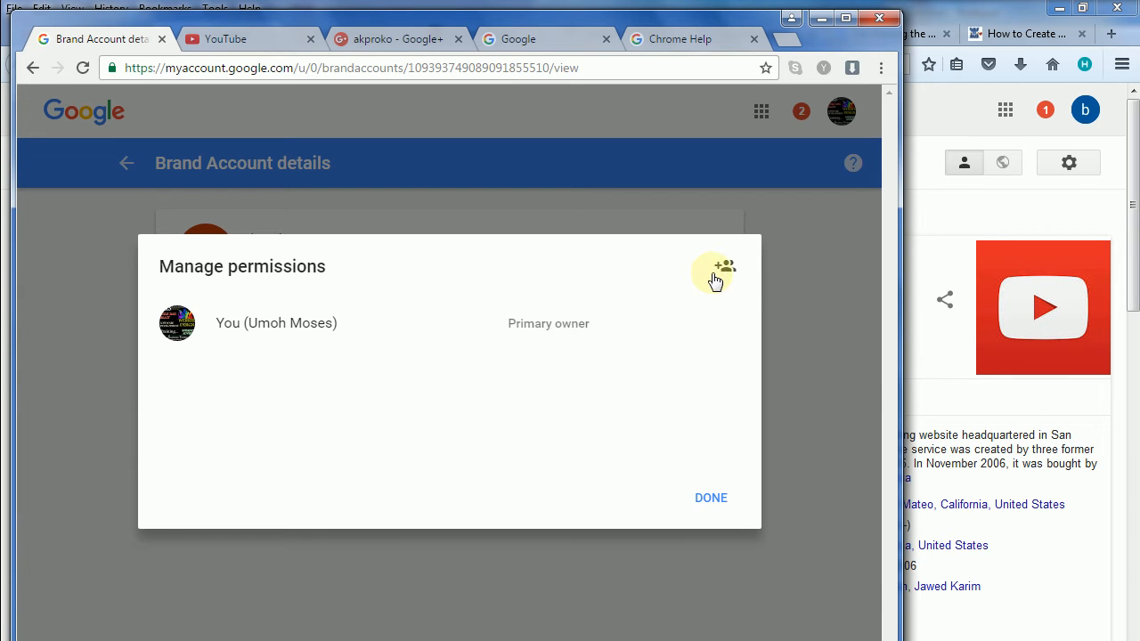
pyautogui.click(722, 267)
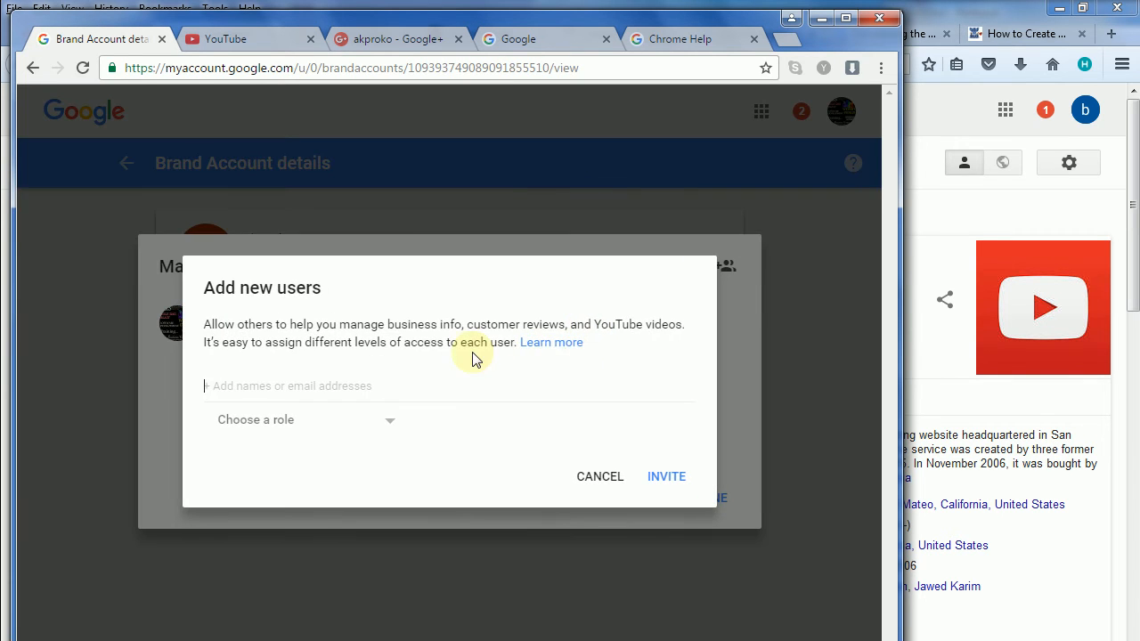
pyautogui.click(329, 385)
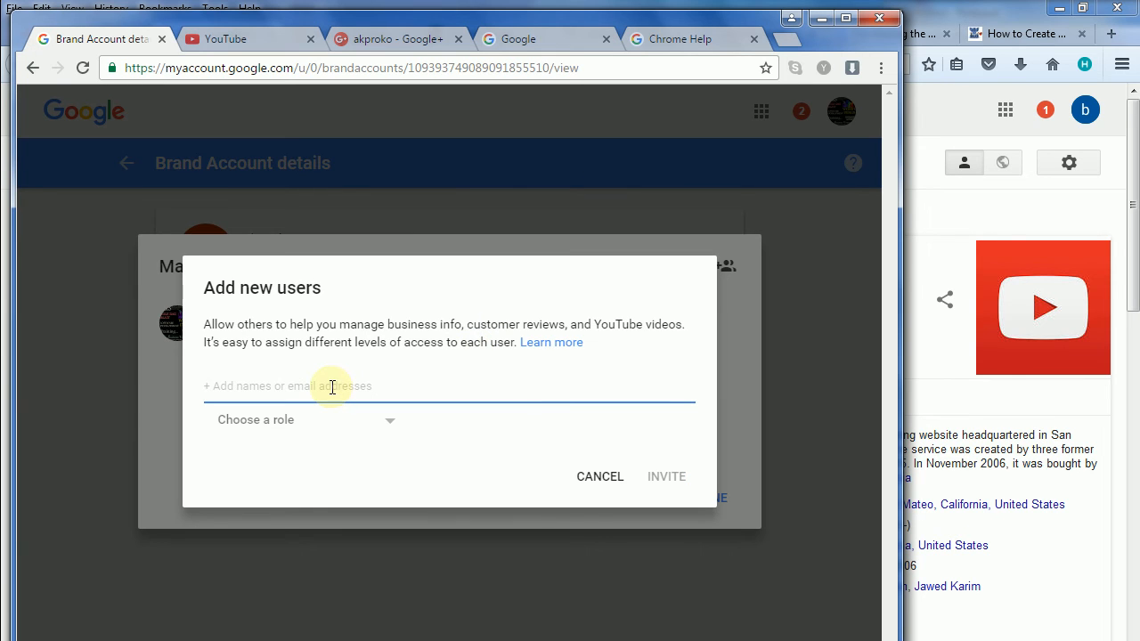
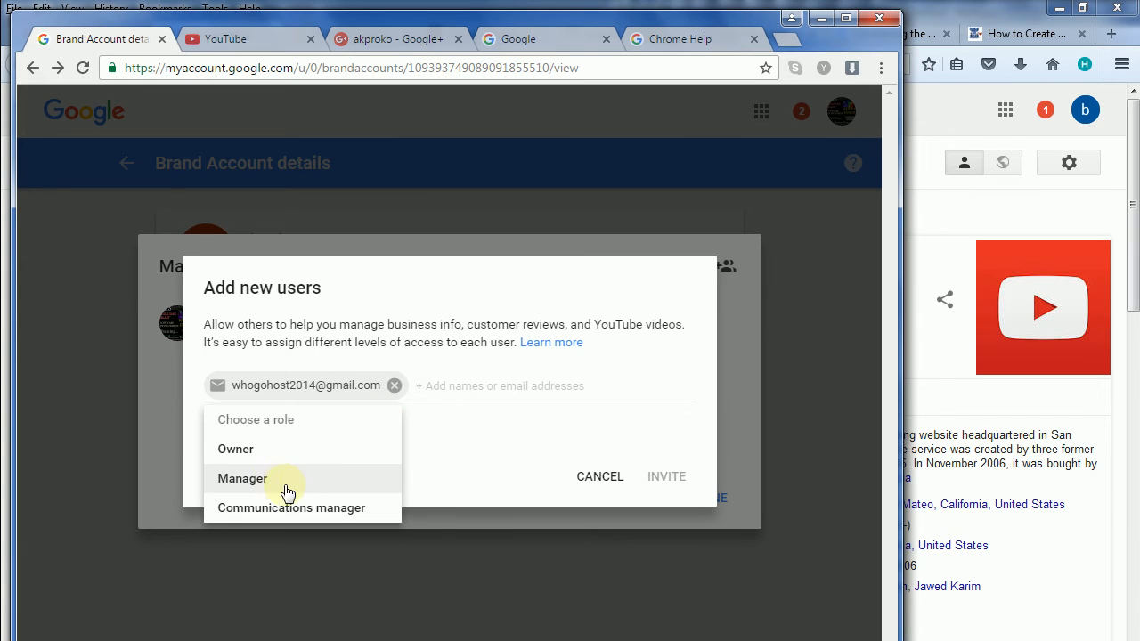
pyautogui.moveTo(258, 456)
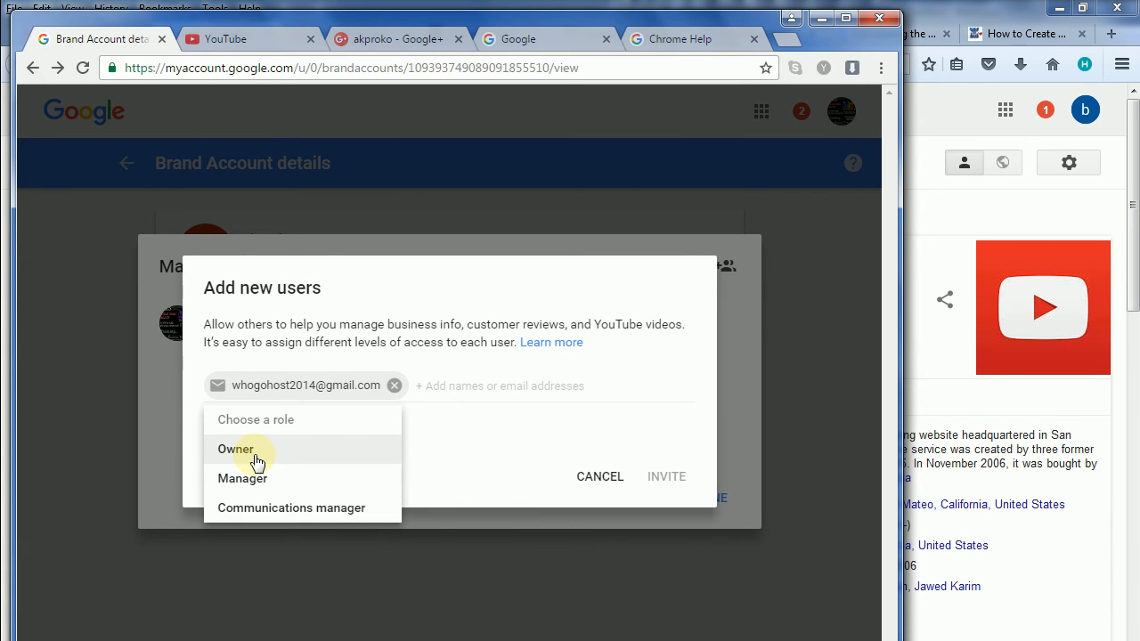
pyautogui.moveTo(261, 464)
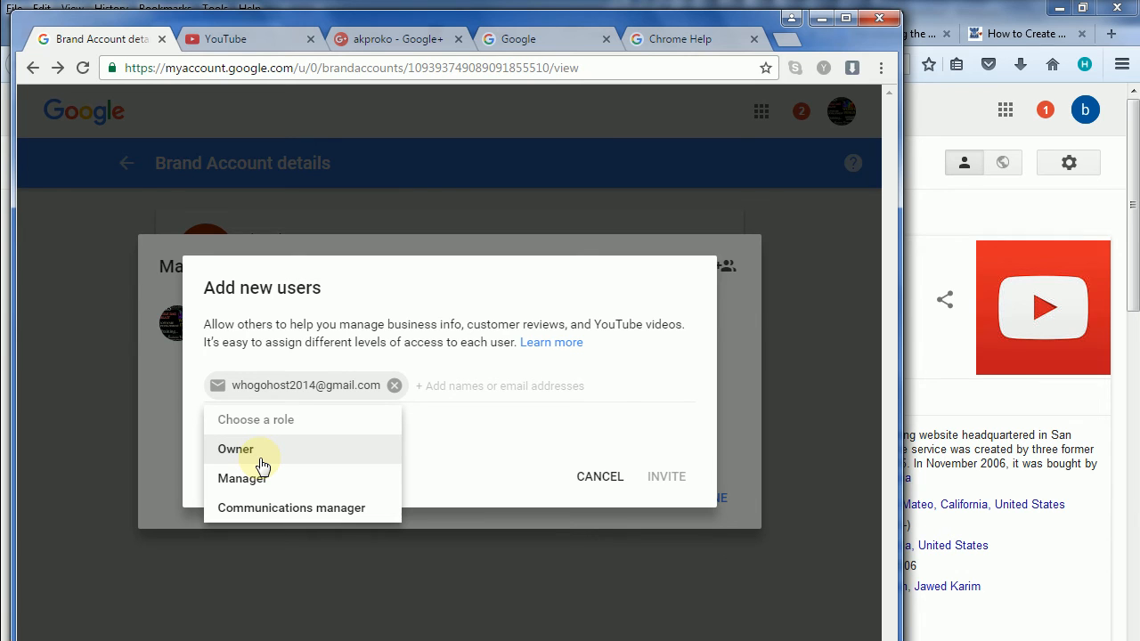
pyautogui.moveTo(265, 479)
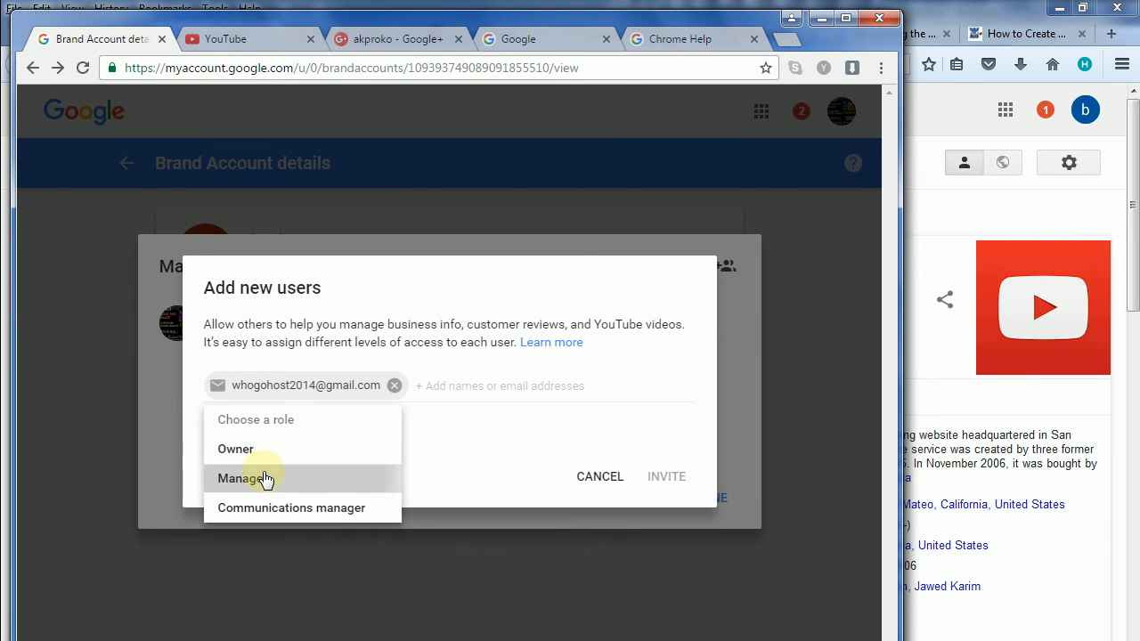
pyautogui.click(241, 478)
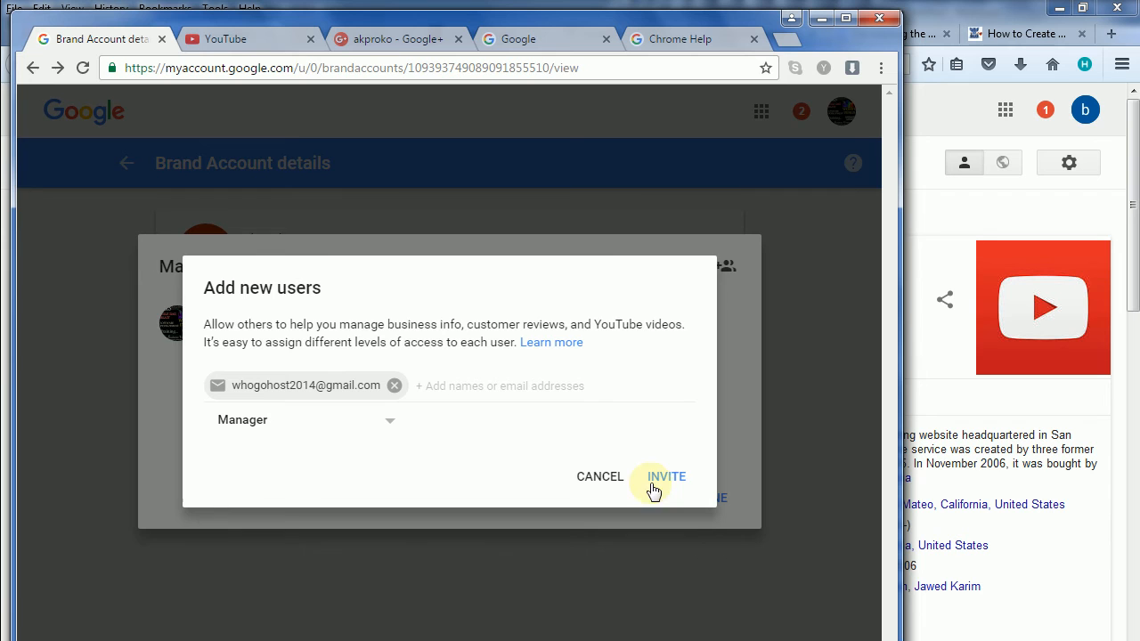
pyautogui.click(666, 477)
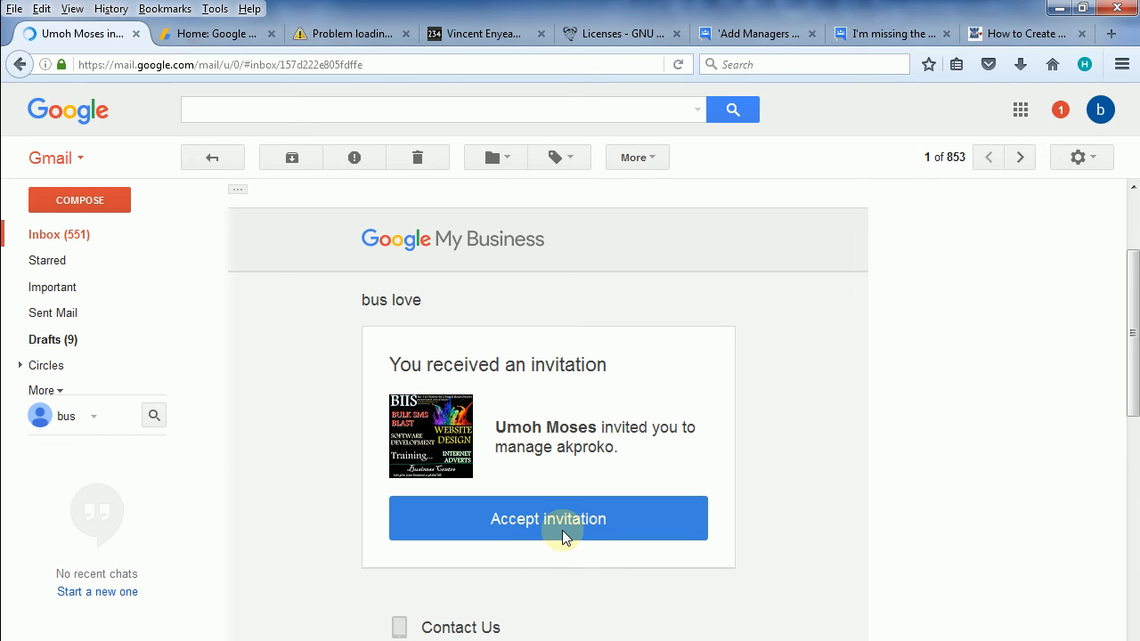
# Accept the akproko manager invitation from the Gmail email
pyautogui.click(548, 519)
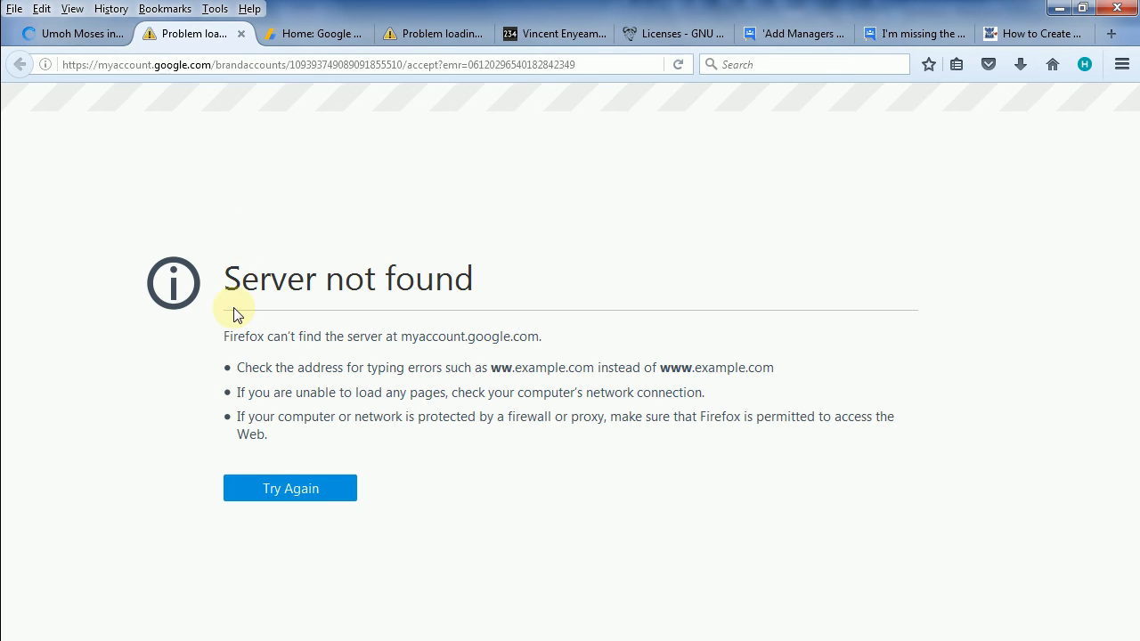
# Reload the invitation page and confirm ACCEPT to become an akproko manager
pyautogui.click(290, 488)
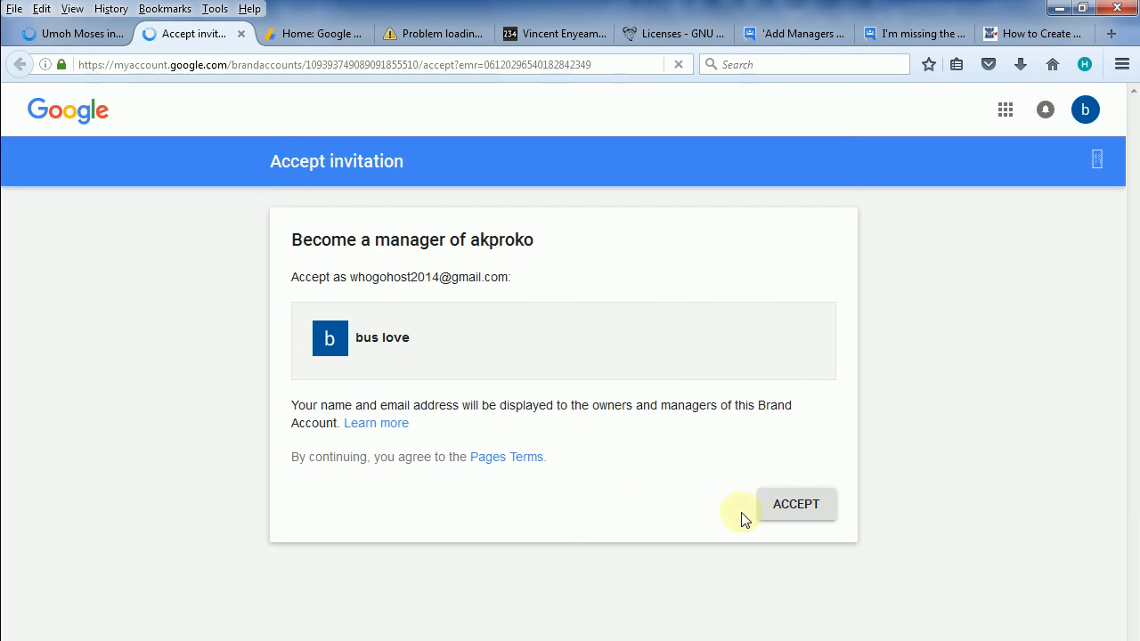
pyautogui.click(796, 504)
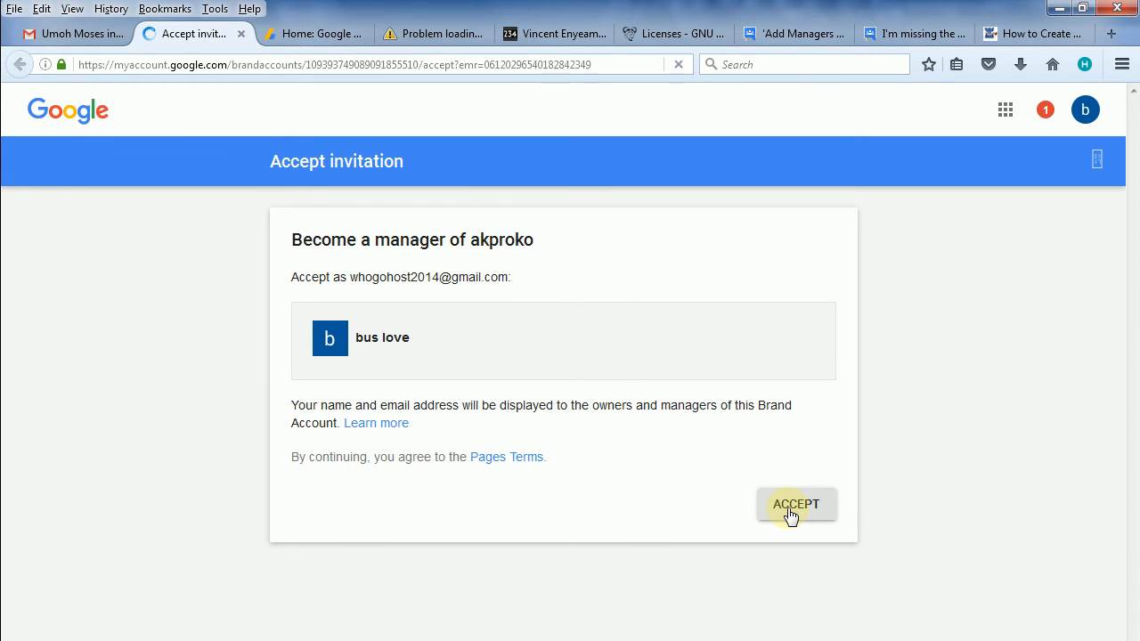
pyautogui.click(796, 504)
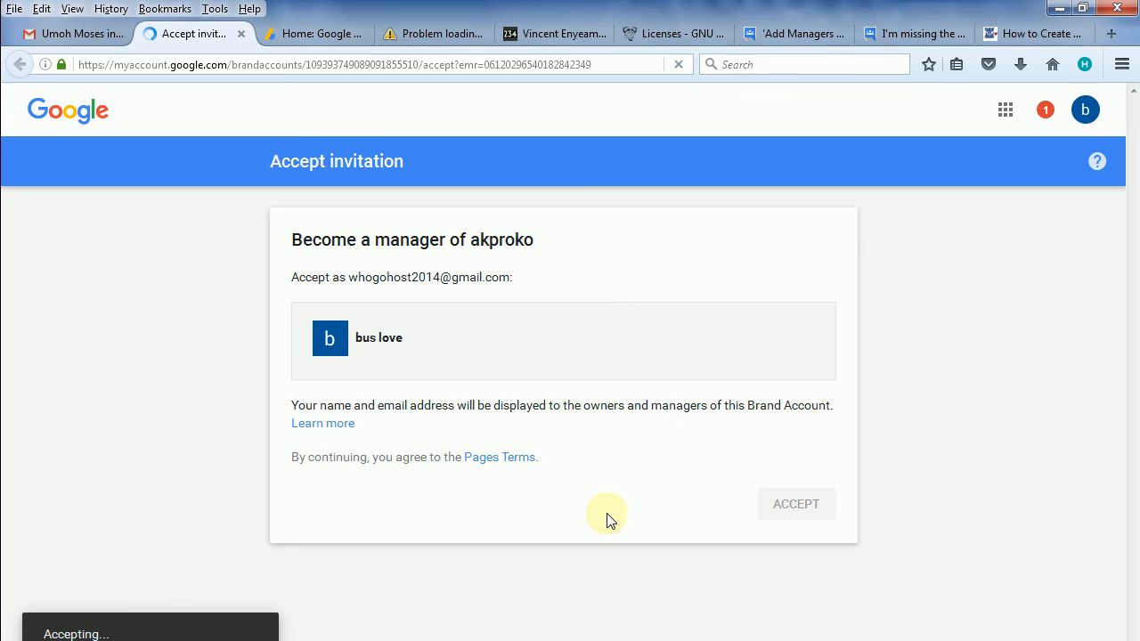
pyautogui.moveTo(396, 454)
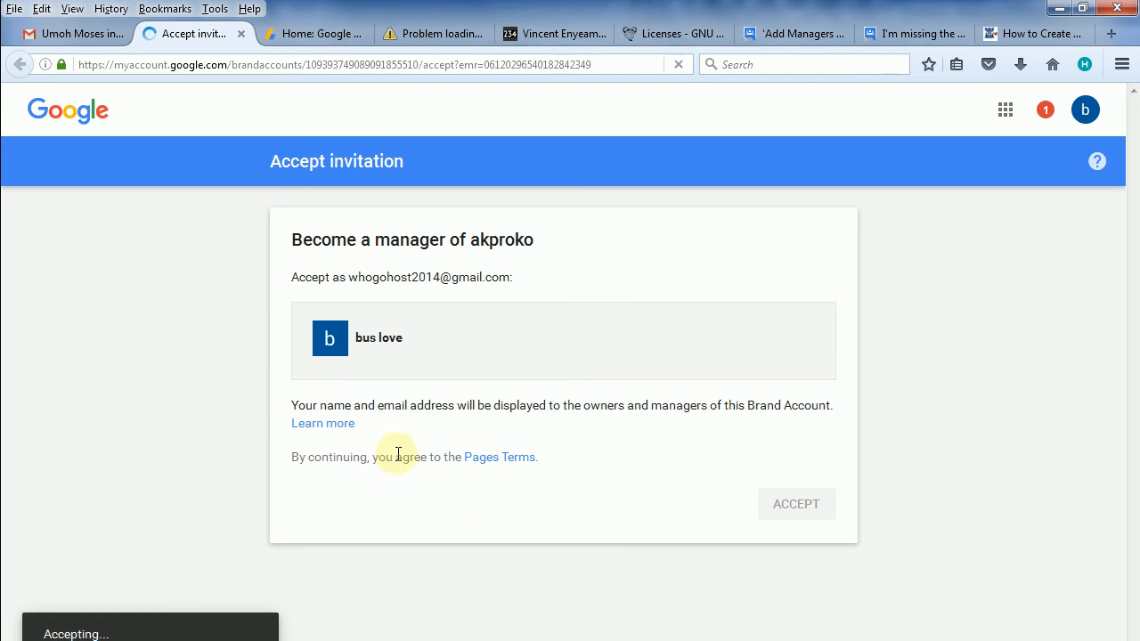
pyautogui.moveTo(412, 450)
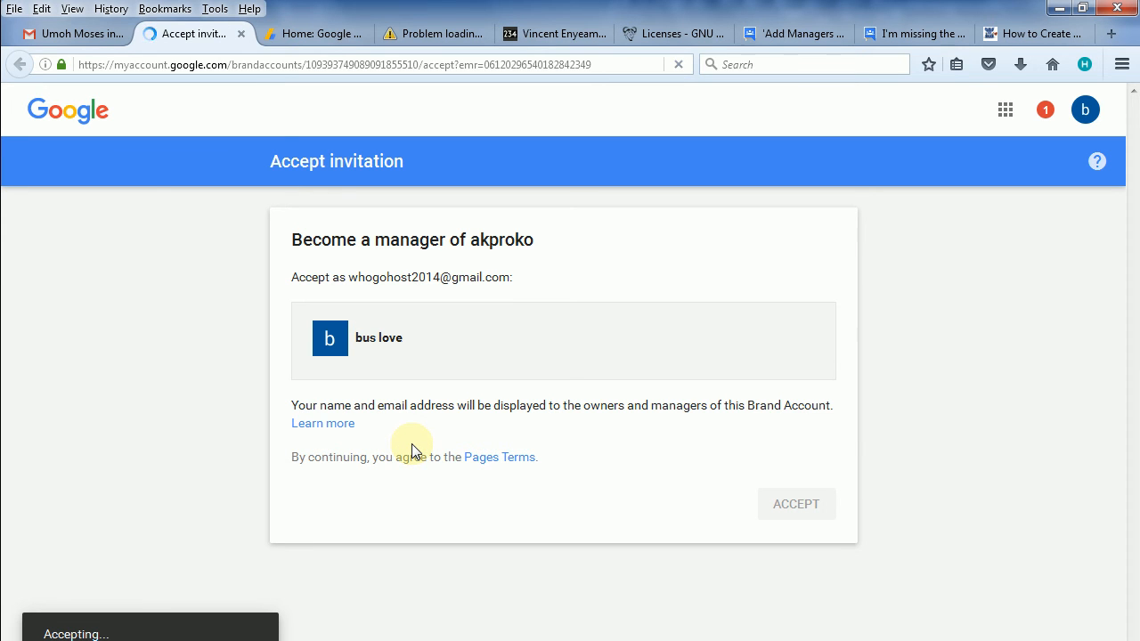
pyautogui.click(795, 504)
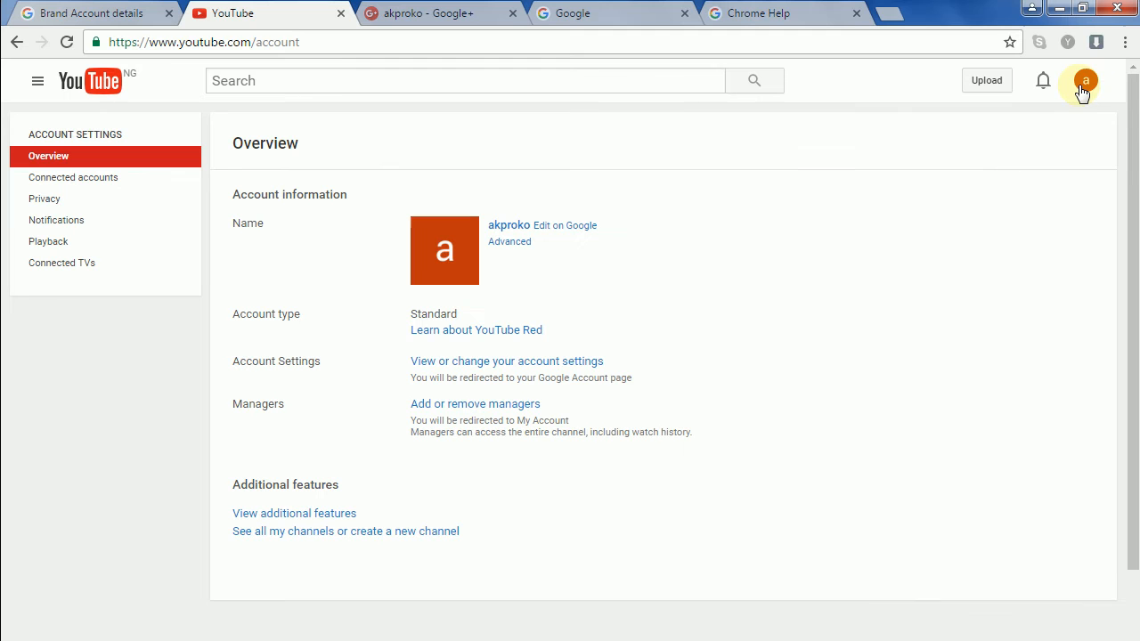
# View all channels on the account, including akproko with 14 subscribers
pyautogui.click(1085, 81)
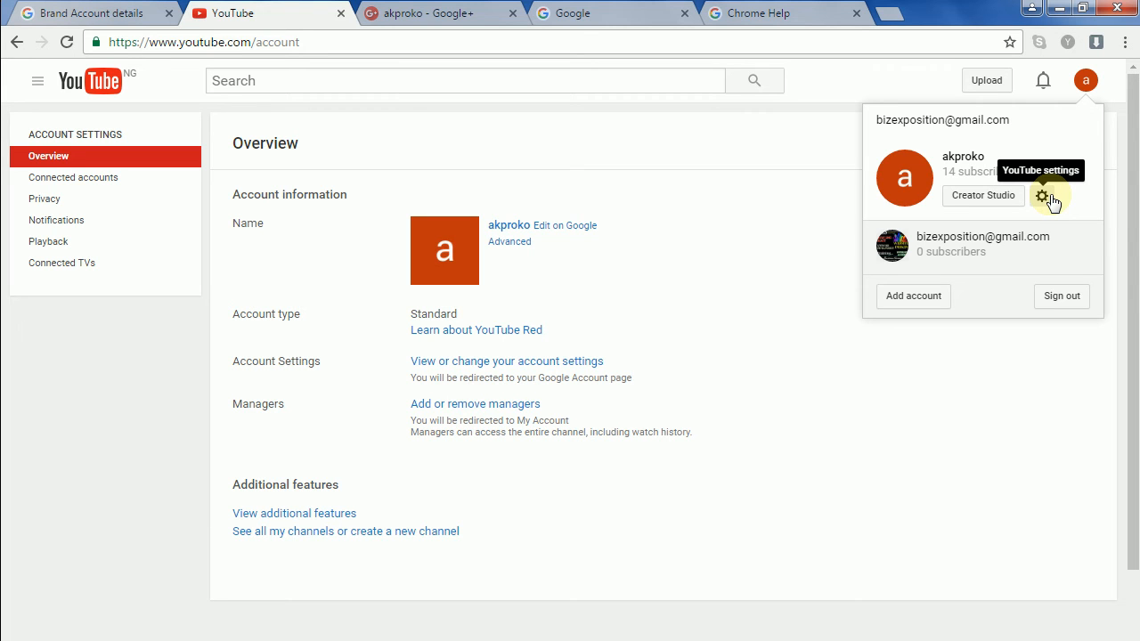
pyautogui.click(1042, 195)
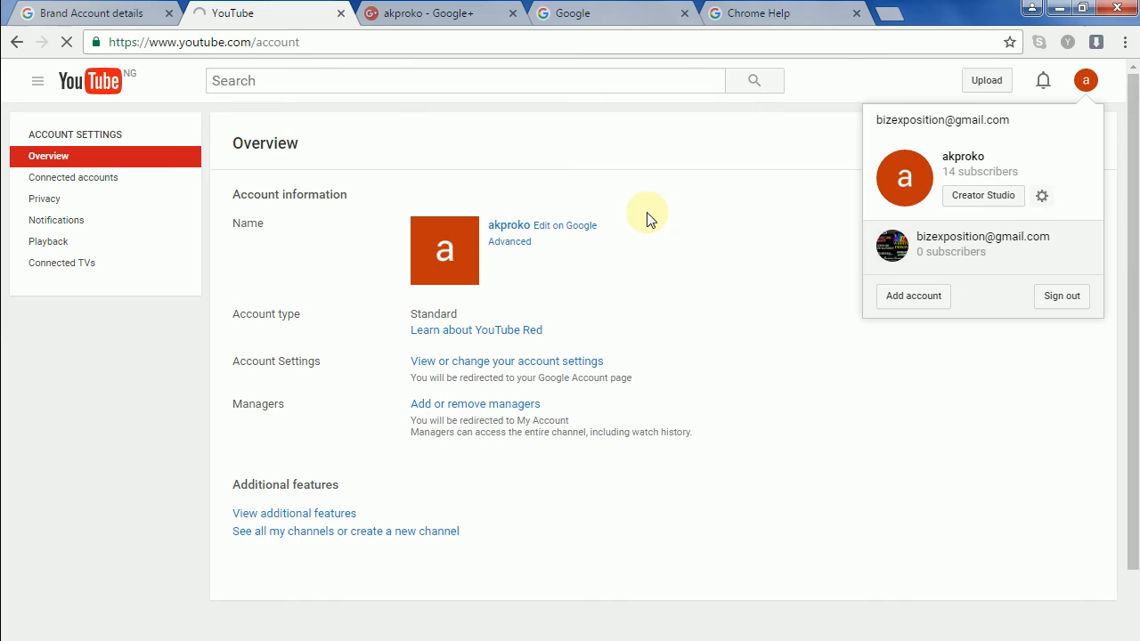
pyautogui.click(521, 293)
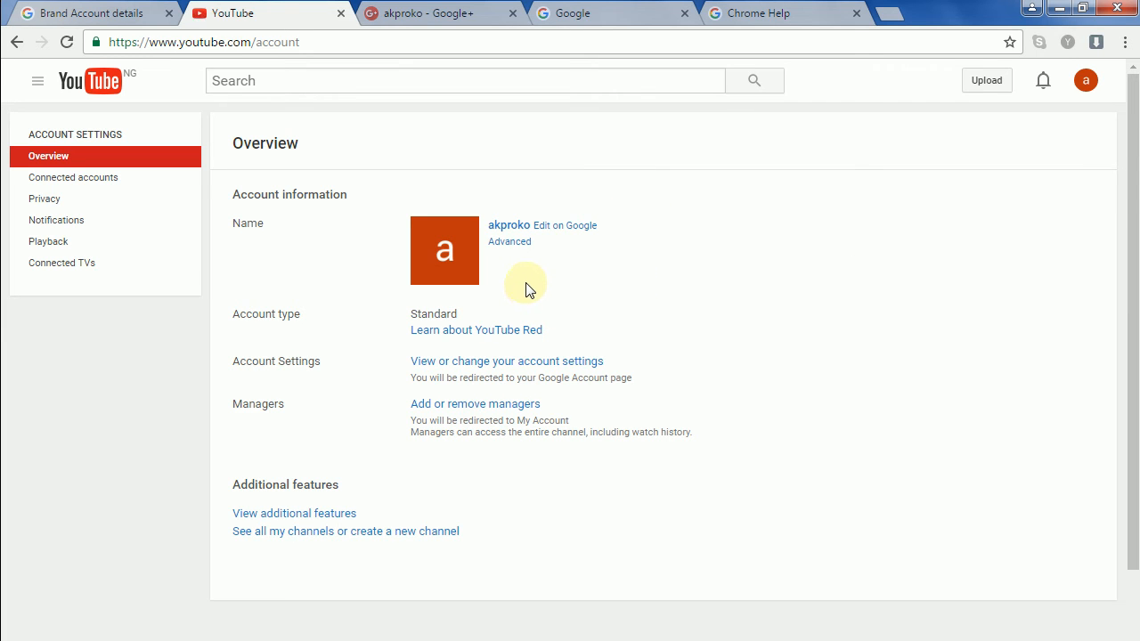
pyautogui.moveTo(364, 544)
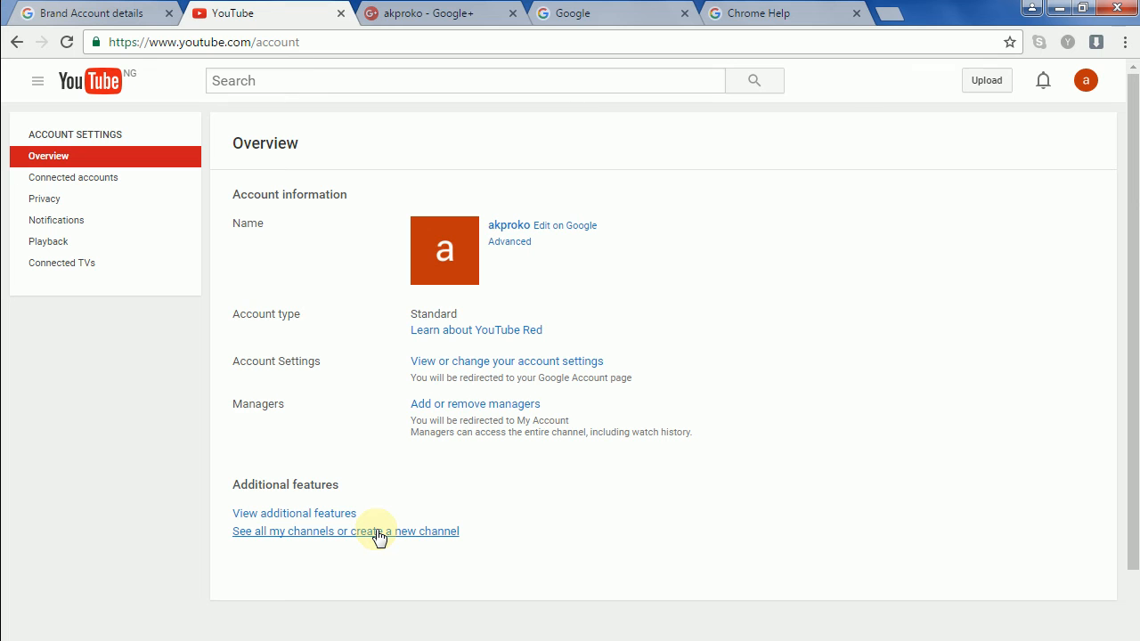
pyautogui.click(346, 531)
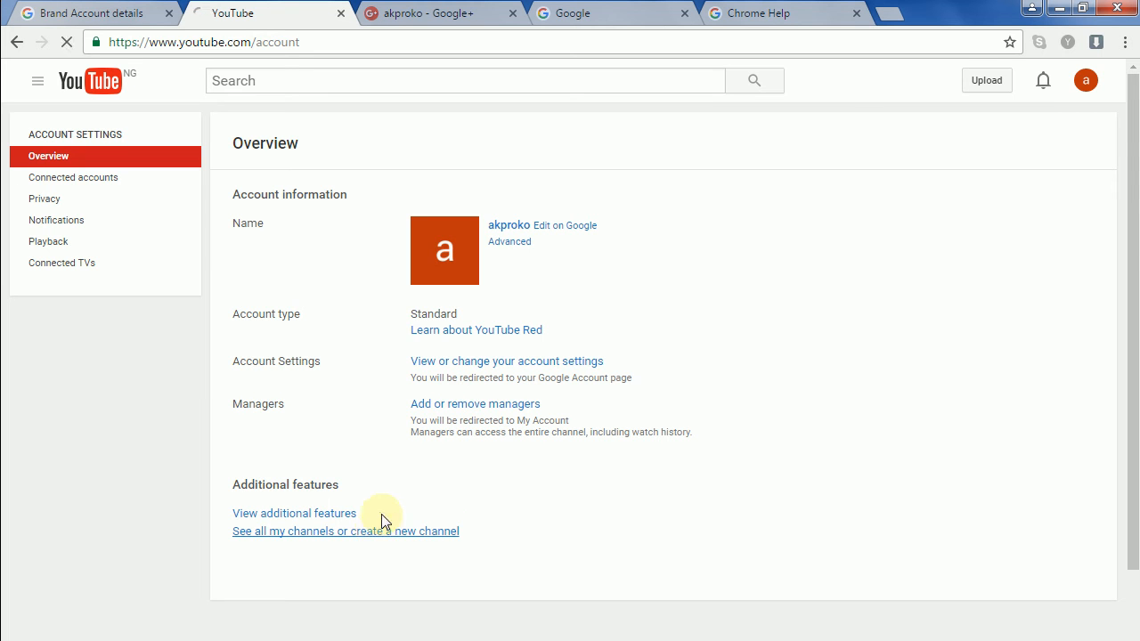
pyautogui.click(345, 531)
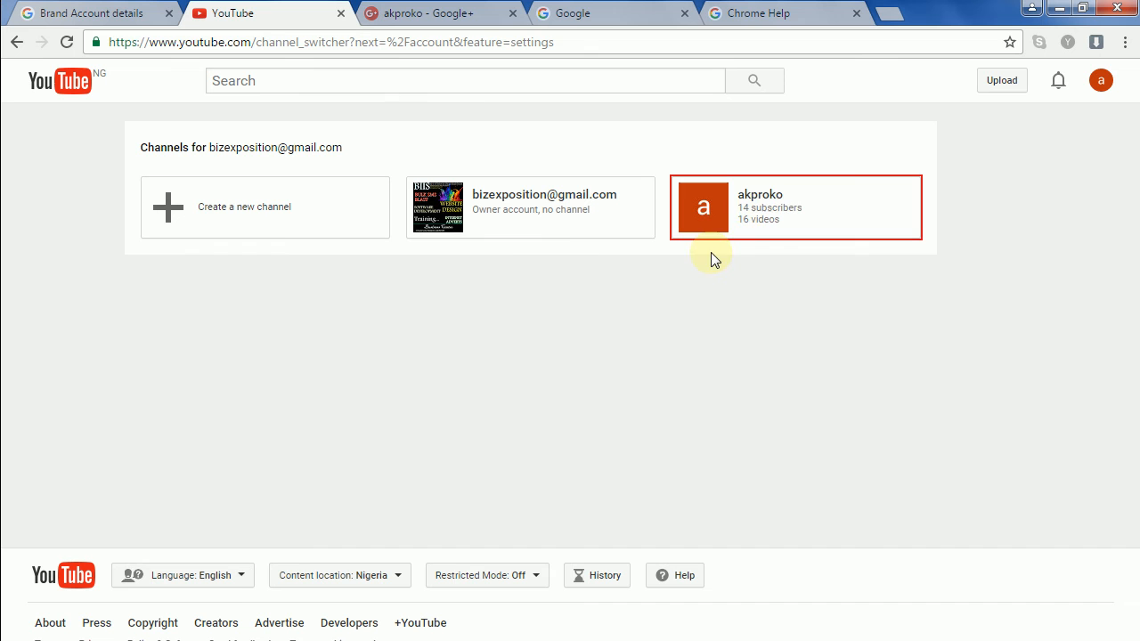
pyautogui.moveTo(768, 242)
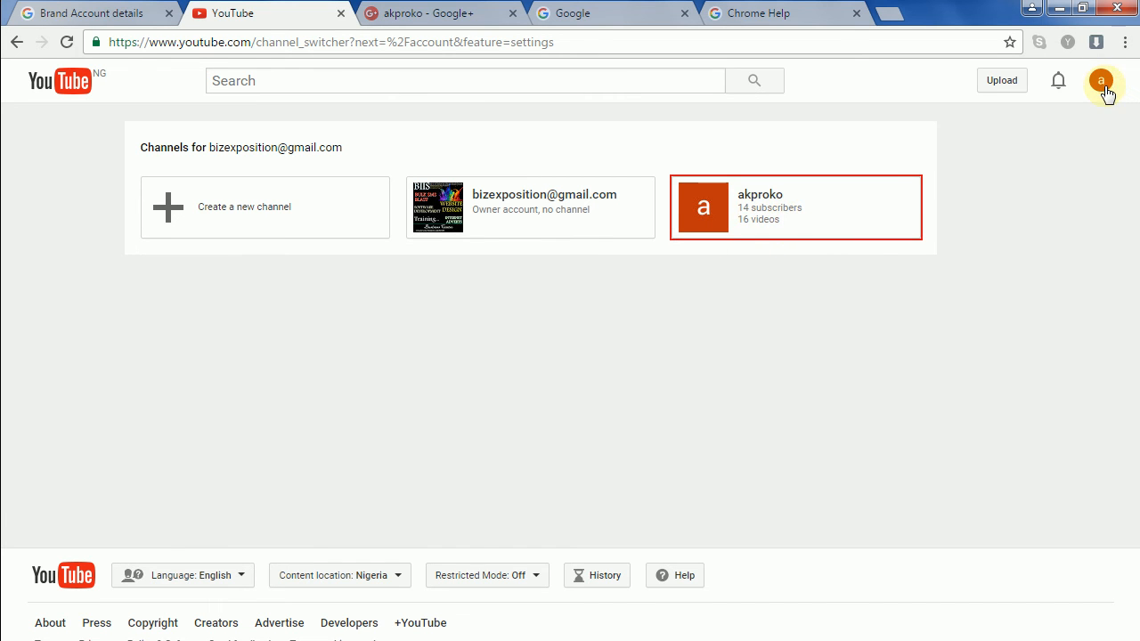
# Reopen akproko's account overview through the avatar menu's YouTube settings
pyautogui.click(1102, 80)
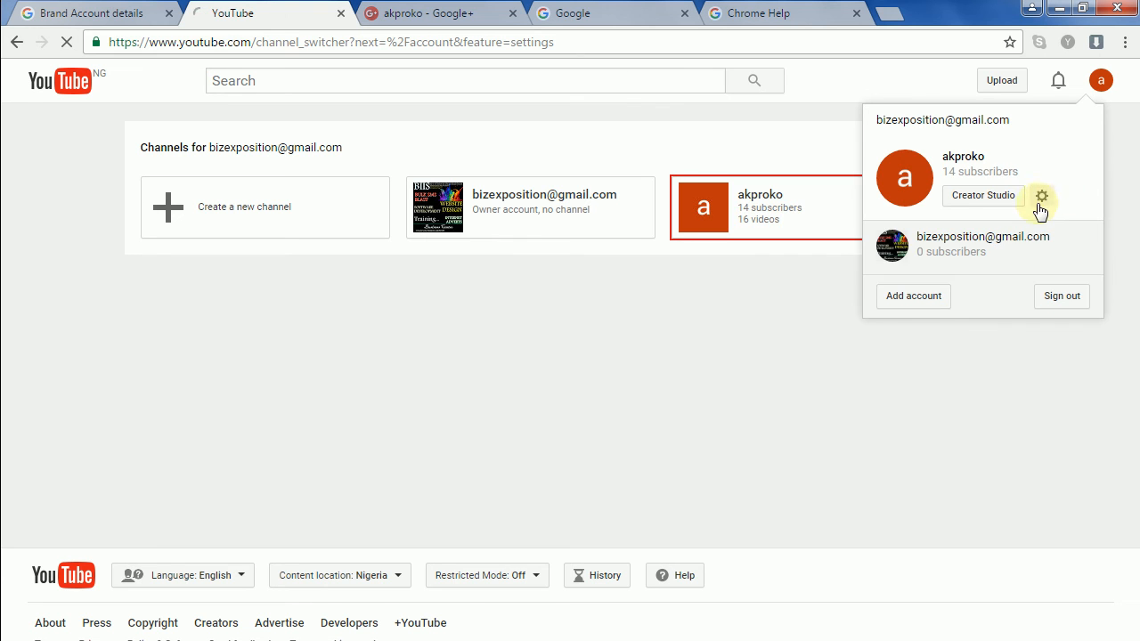
pyautogui.click(1042, 195)
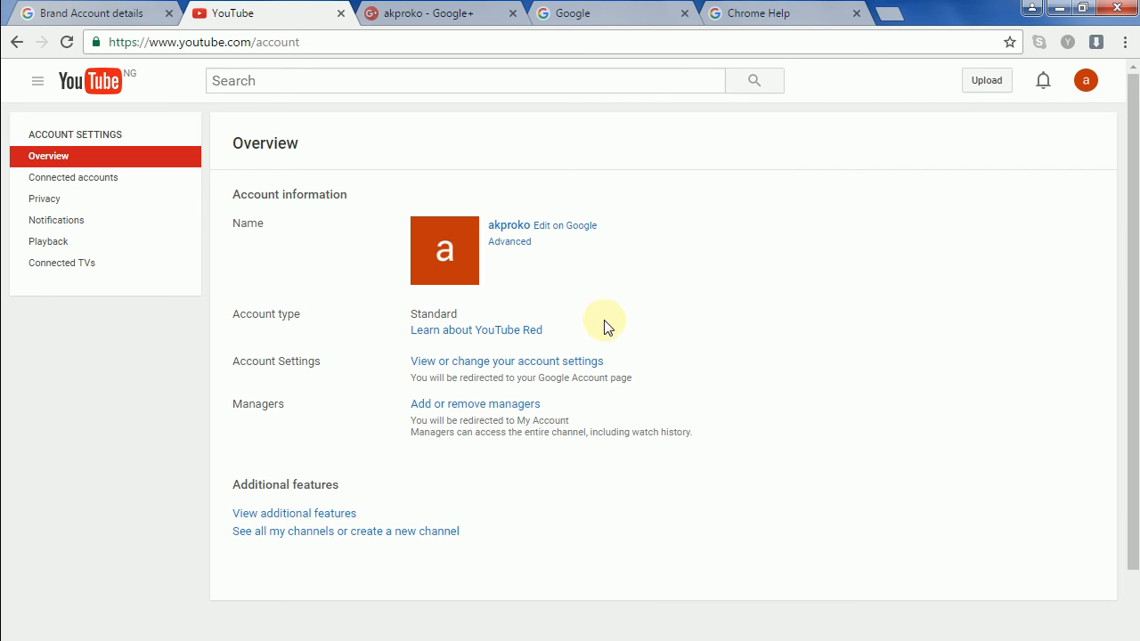
pyautogui.moveTo(510, 241)
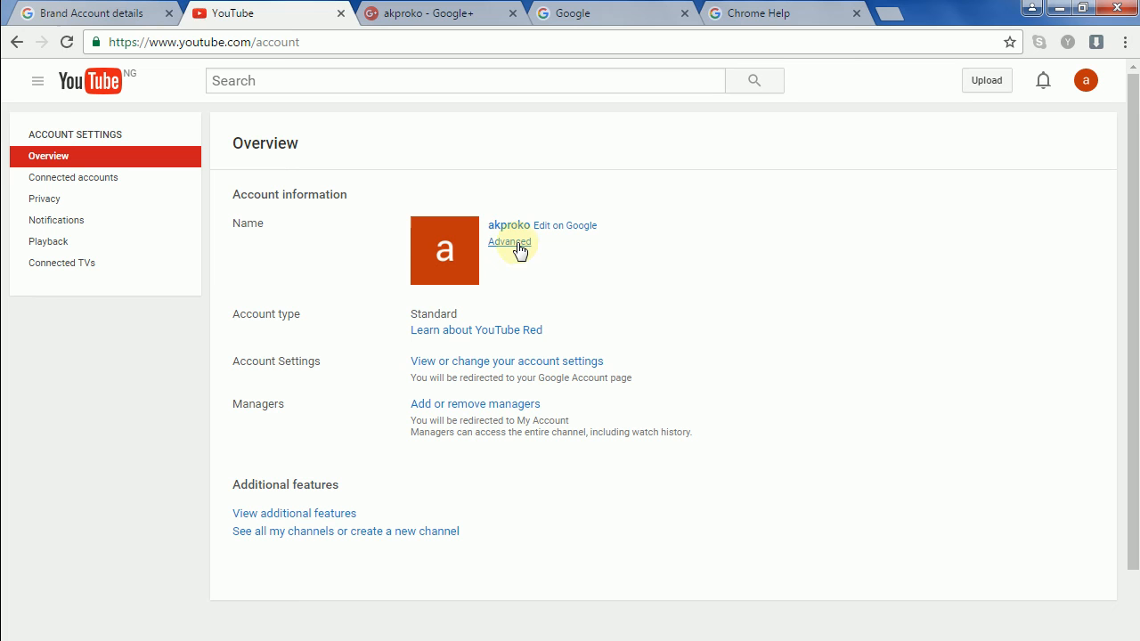
# In akproko's Advanced settings, choose to move the channel to another account
pyautogui.click(509, 242)
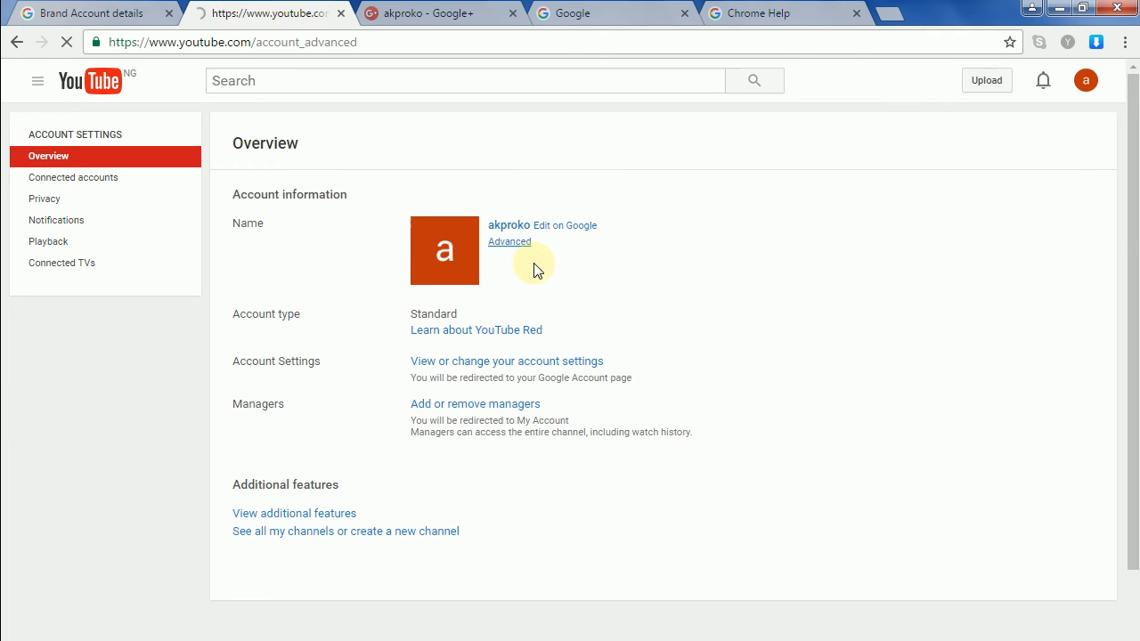
pyautogui.click(509, 242)
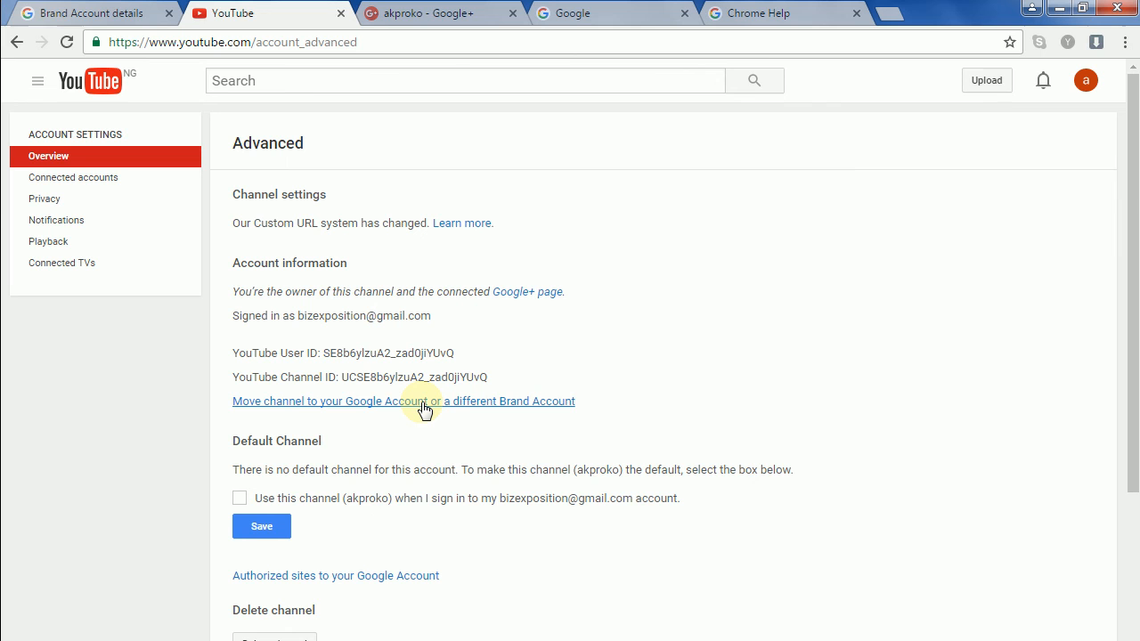
pyautogui.click(403, 400)
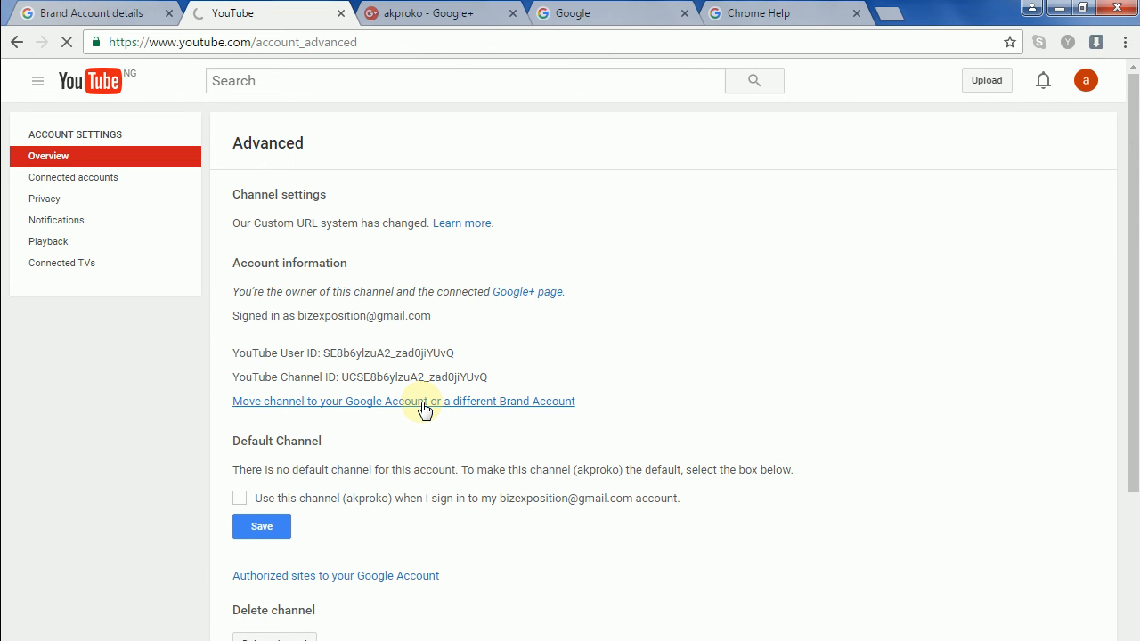
pyautogui.click(403, 401)
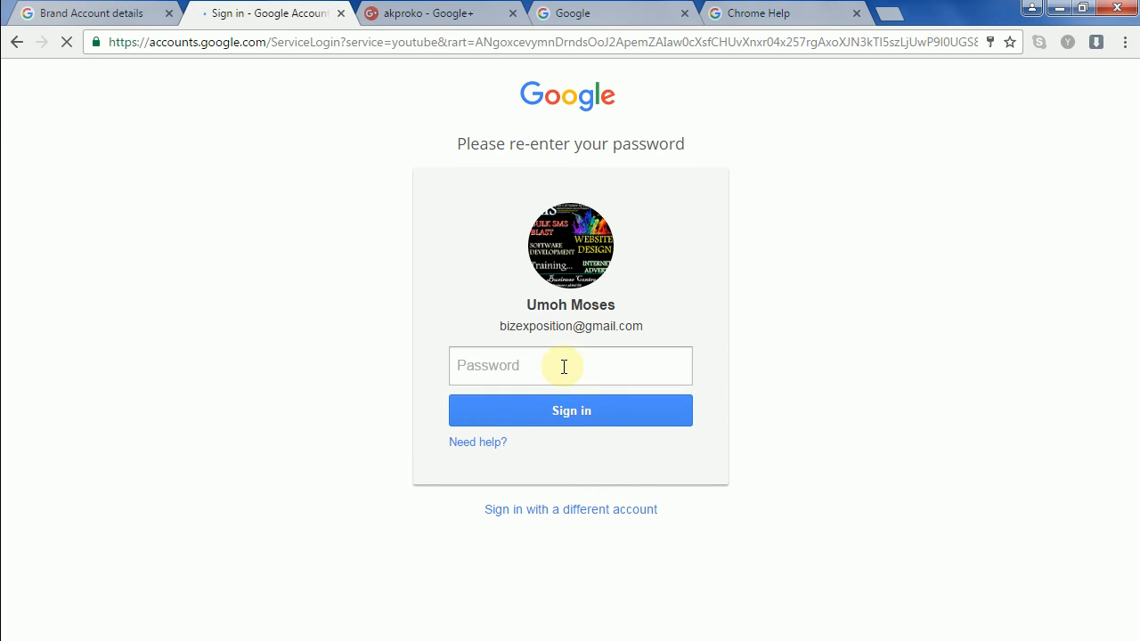
# Re-enter the Google account password and sign in to reach the Move YouTube channel page
pyautogui.write('••')
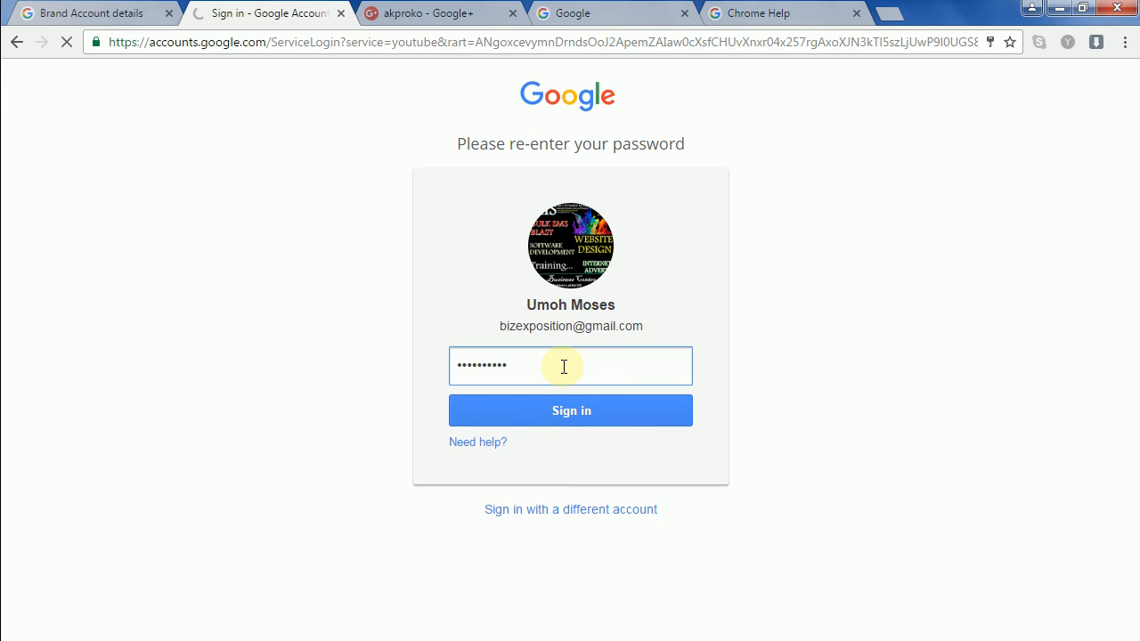
pyautogui.click(570, 411)
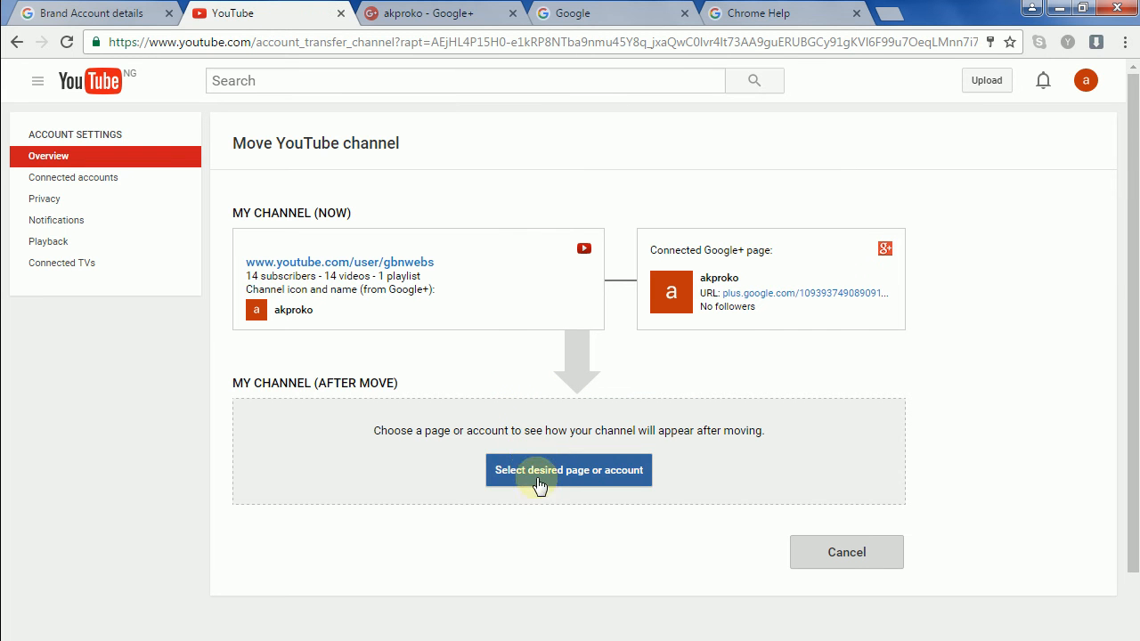
pyautogui.moveTo(376, 401)
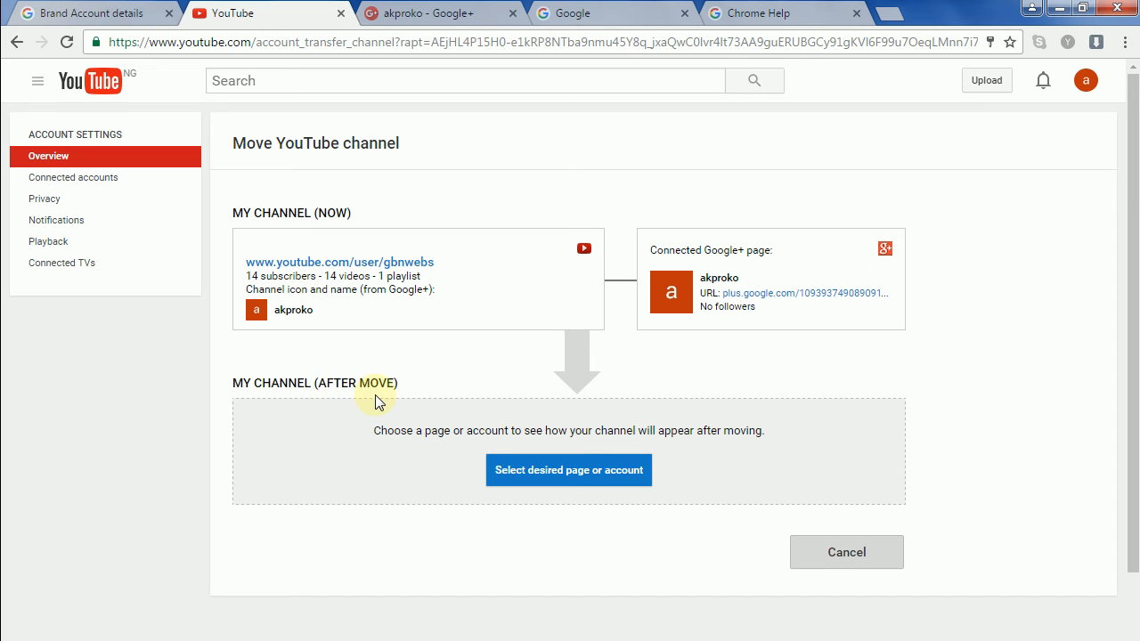
pyautogui.moveTo(569, 470)
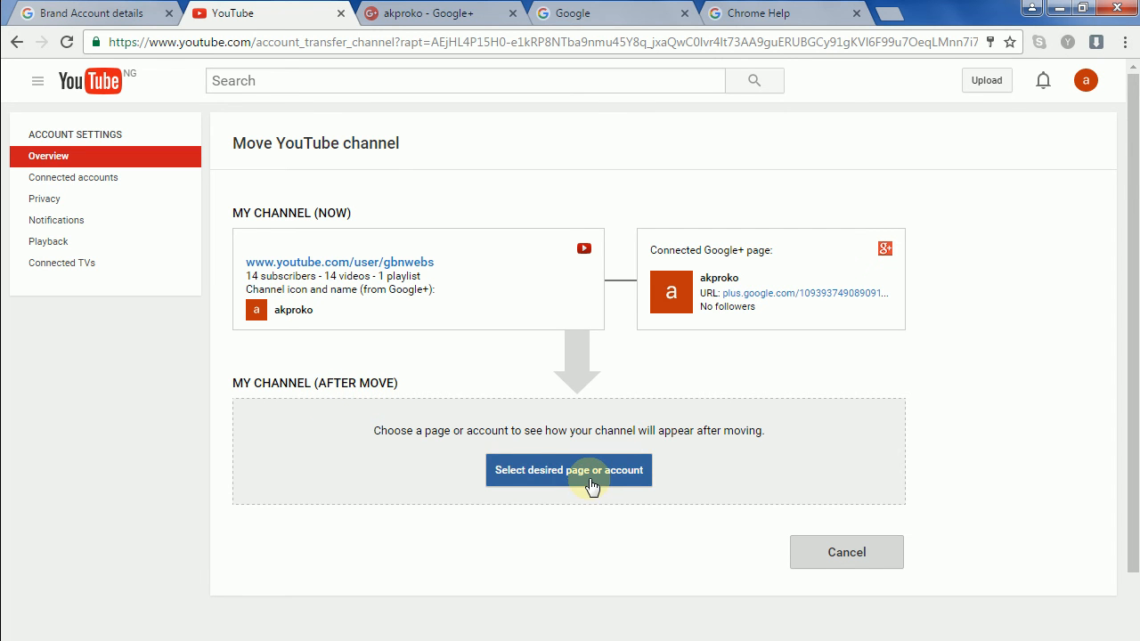
pyautogui.click(569, 470)
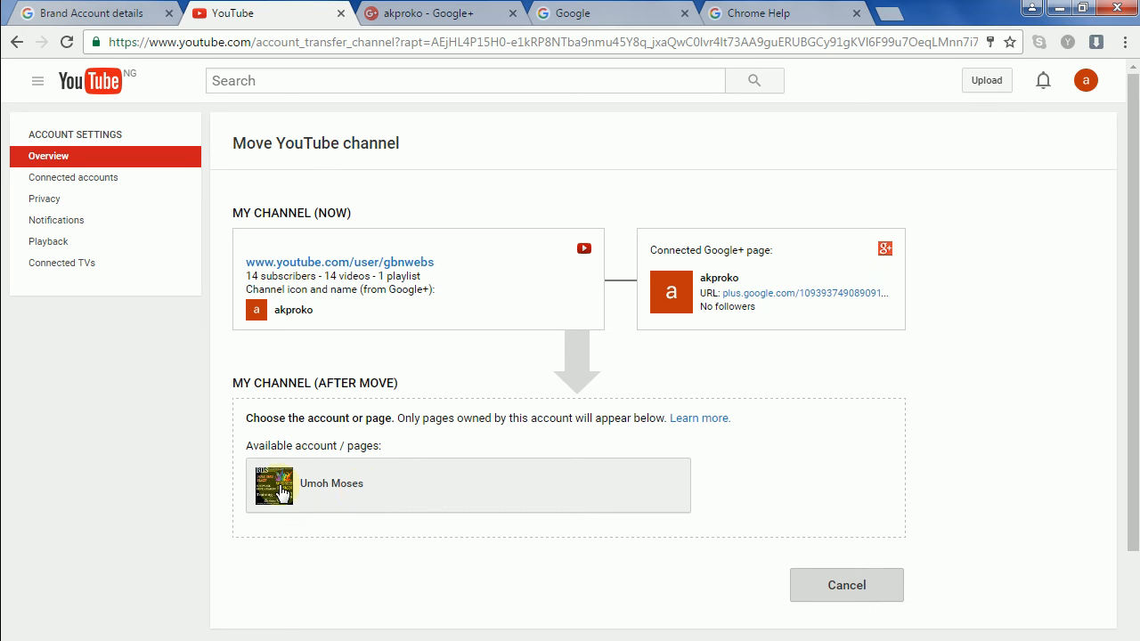
pyautogui.moveTo(337, 492)
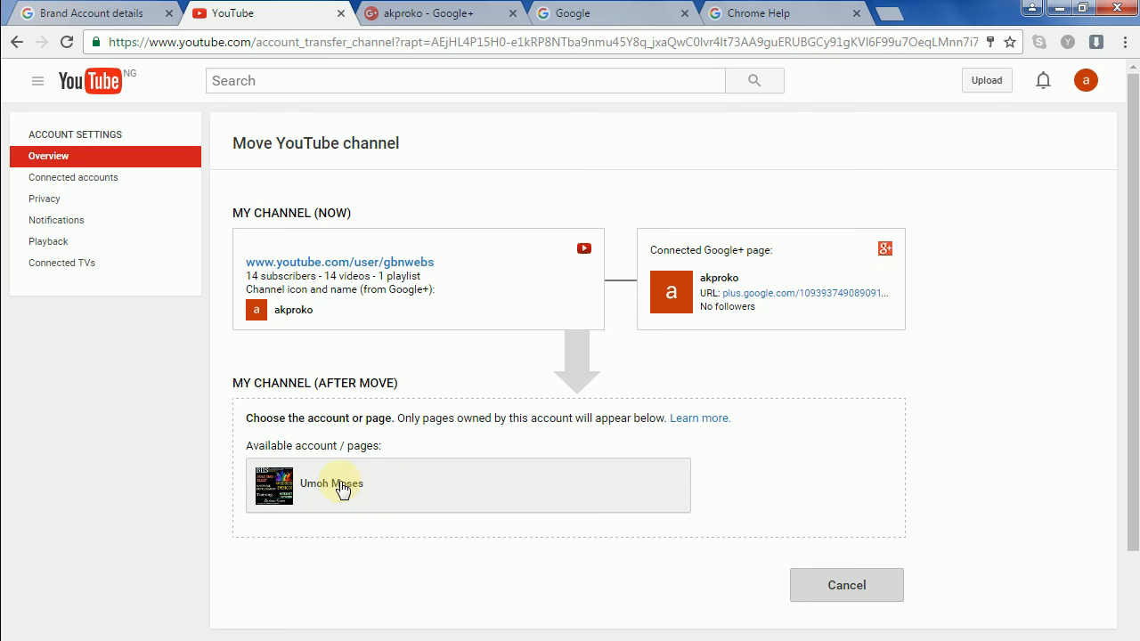
pyautogui.moveTo(401, 486)
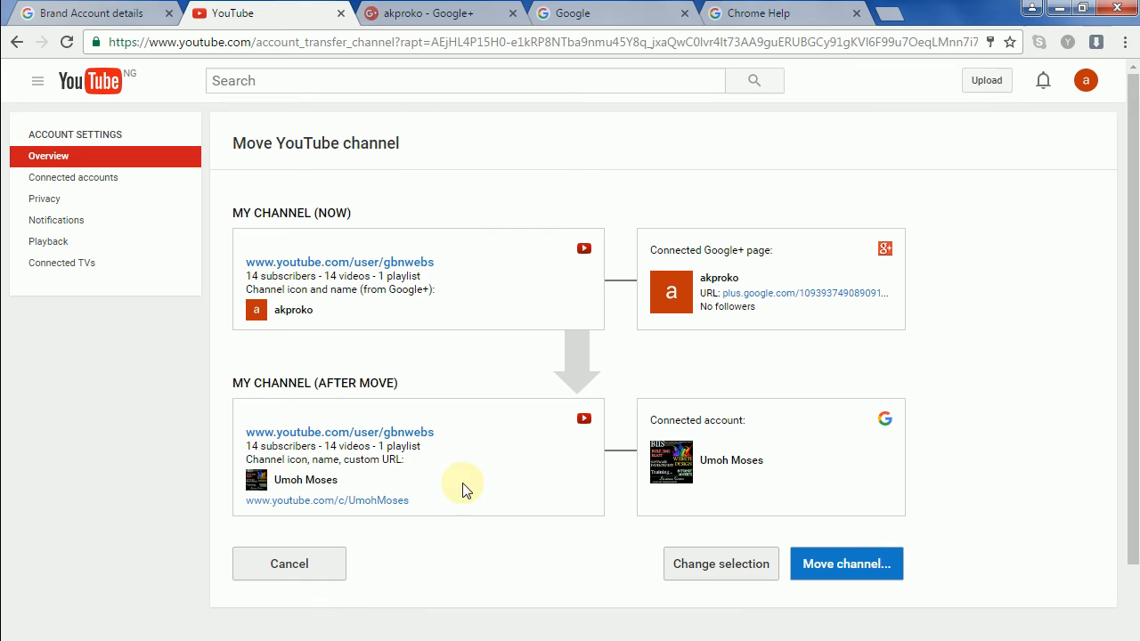
pyautogui.moveTo(327, 419)
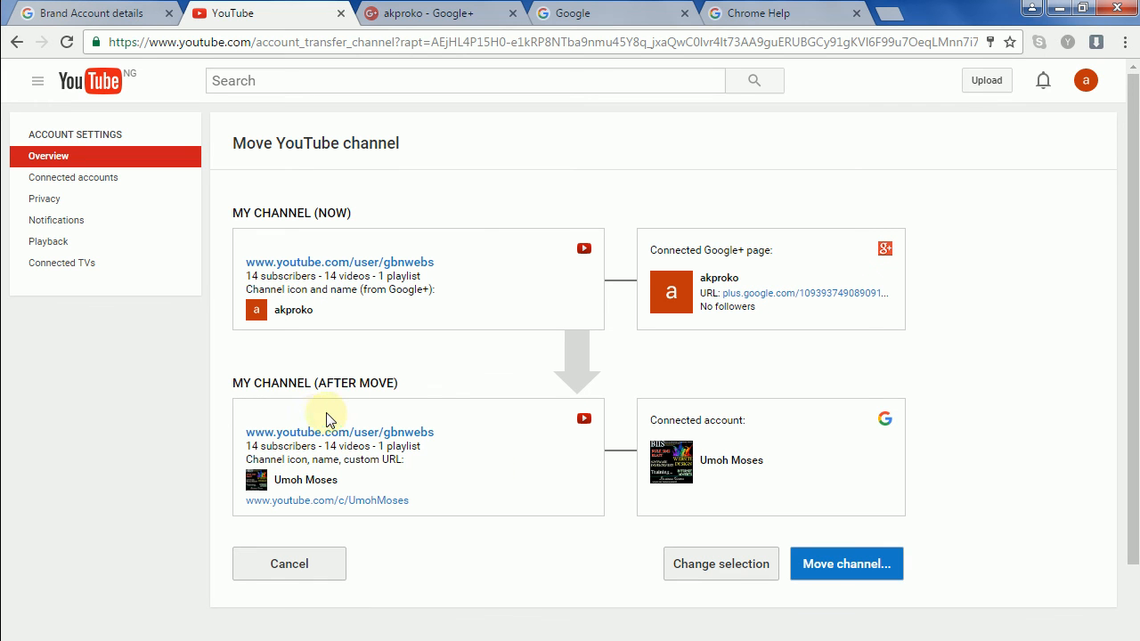
pyautogui.moveTo(658, 443)
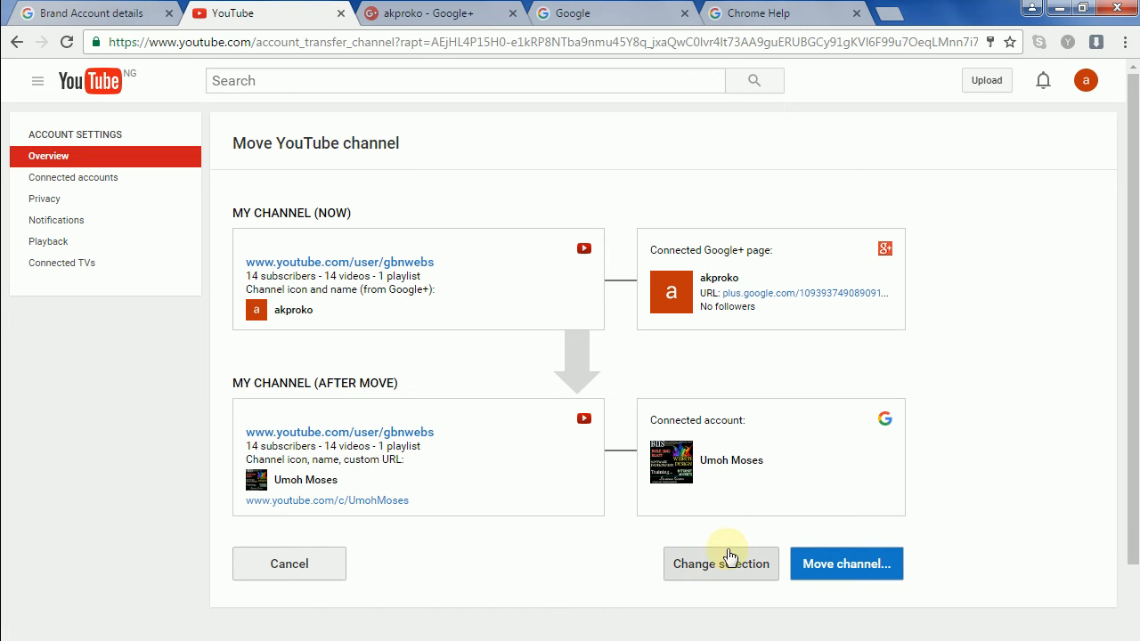
pyautogui.moveTo(735, 555)
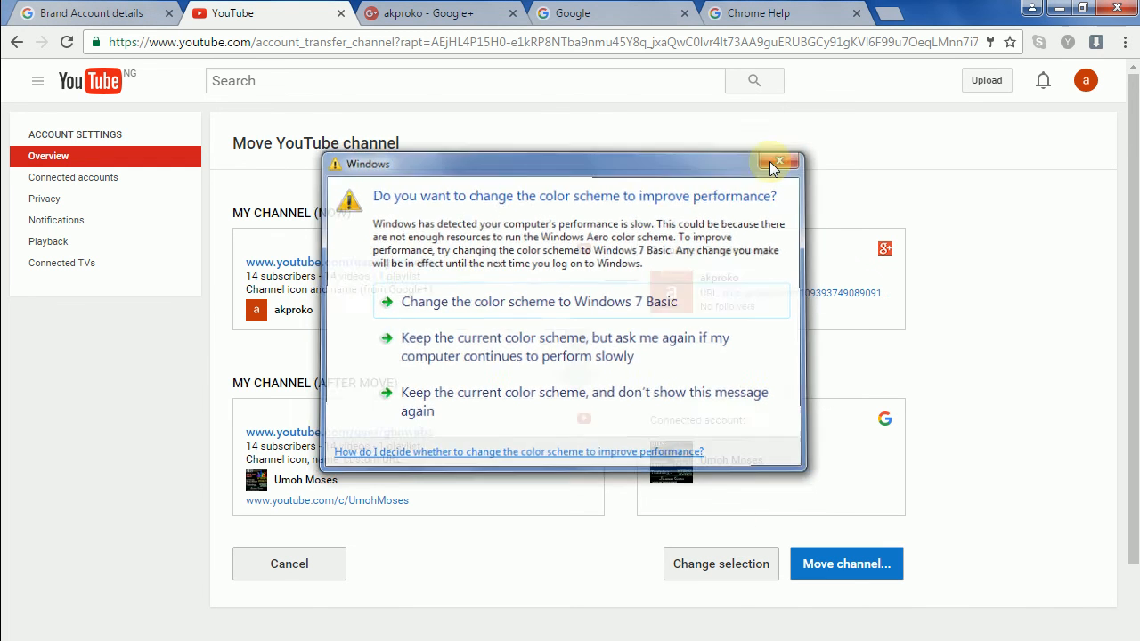
pyautogui.click(781, 163)
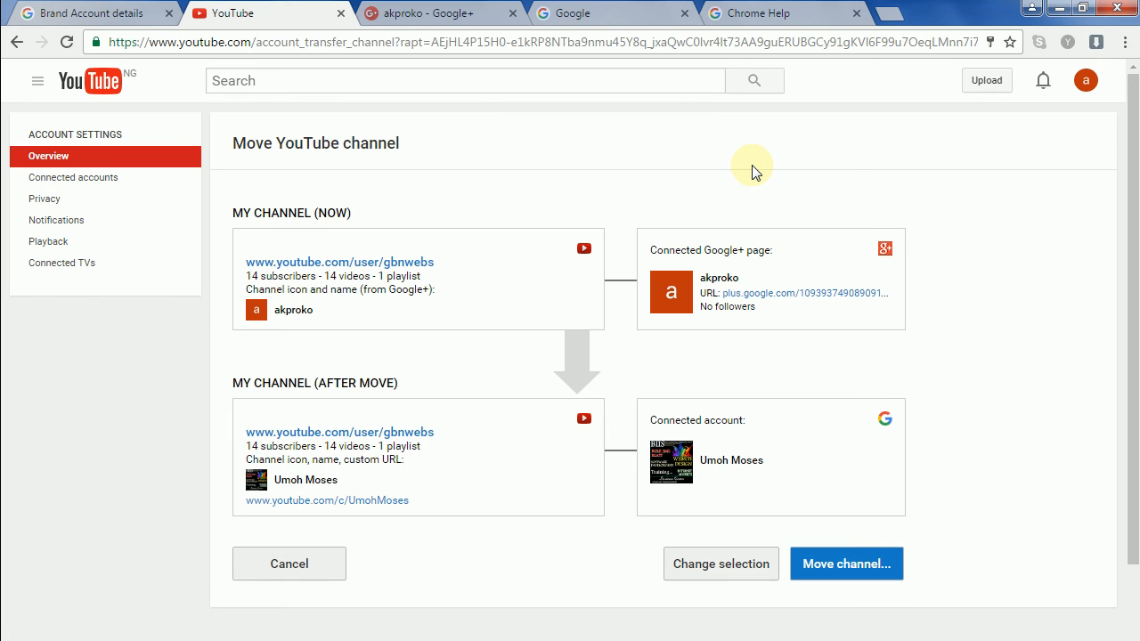